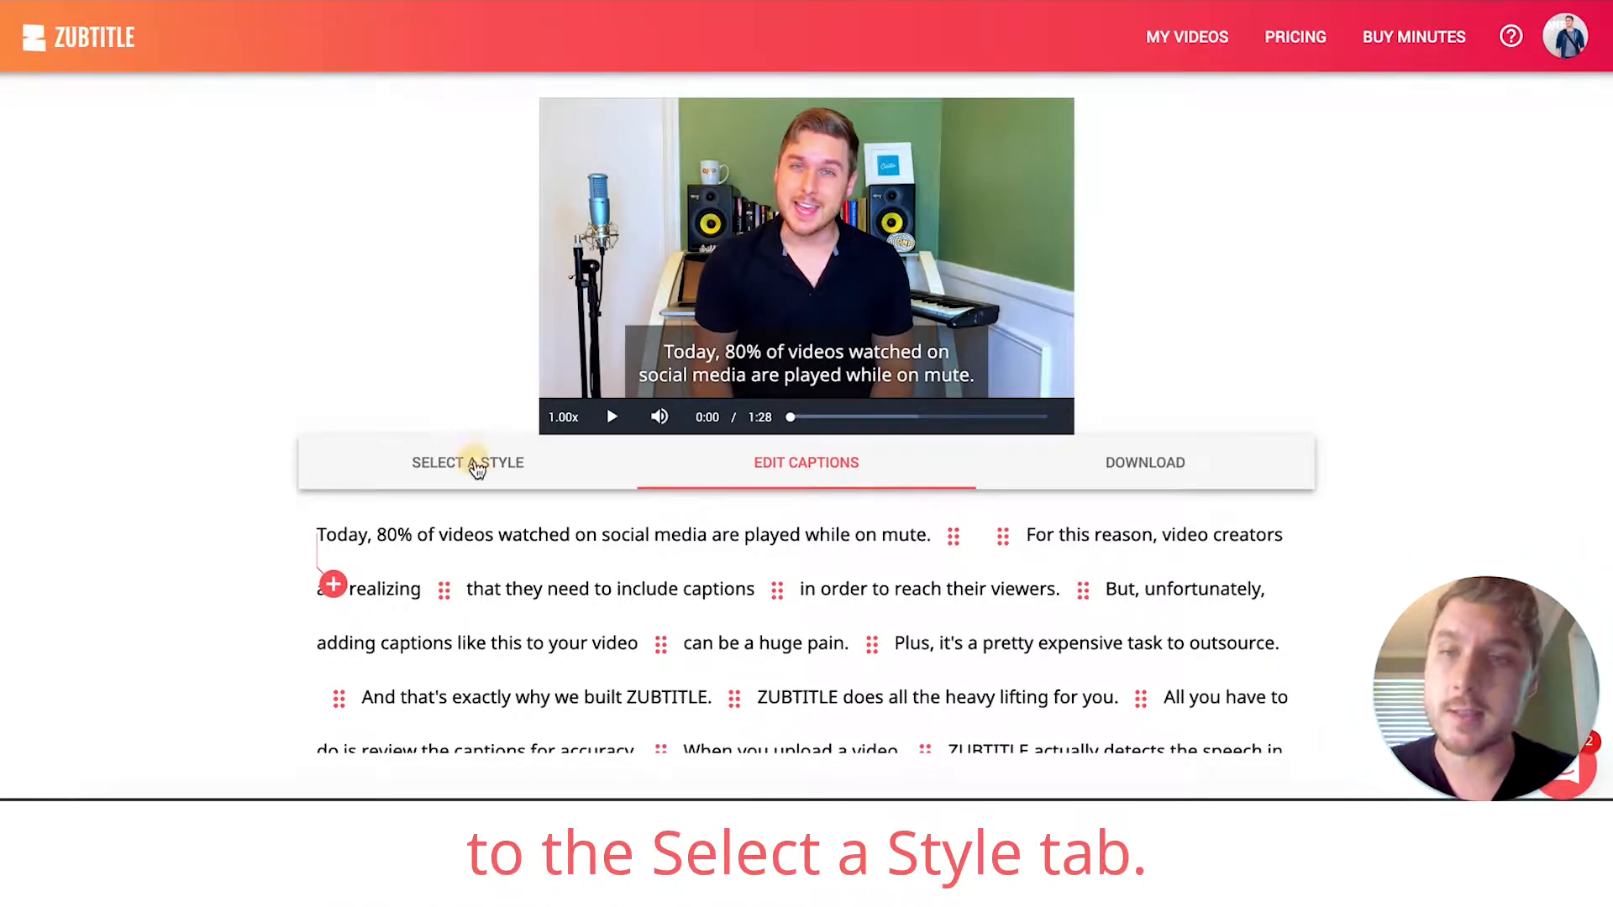
Show the video's caption style options under SELECT A STYLE.
{"action": "left_click", "coordinate": [468, 462]}
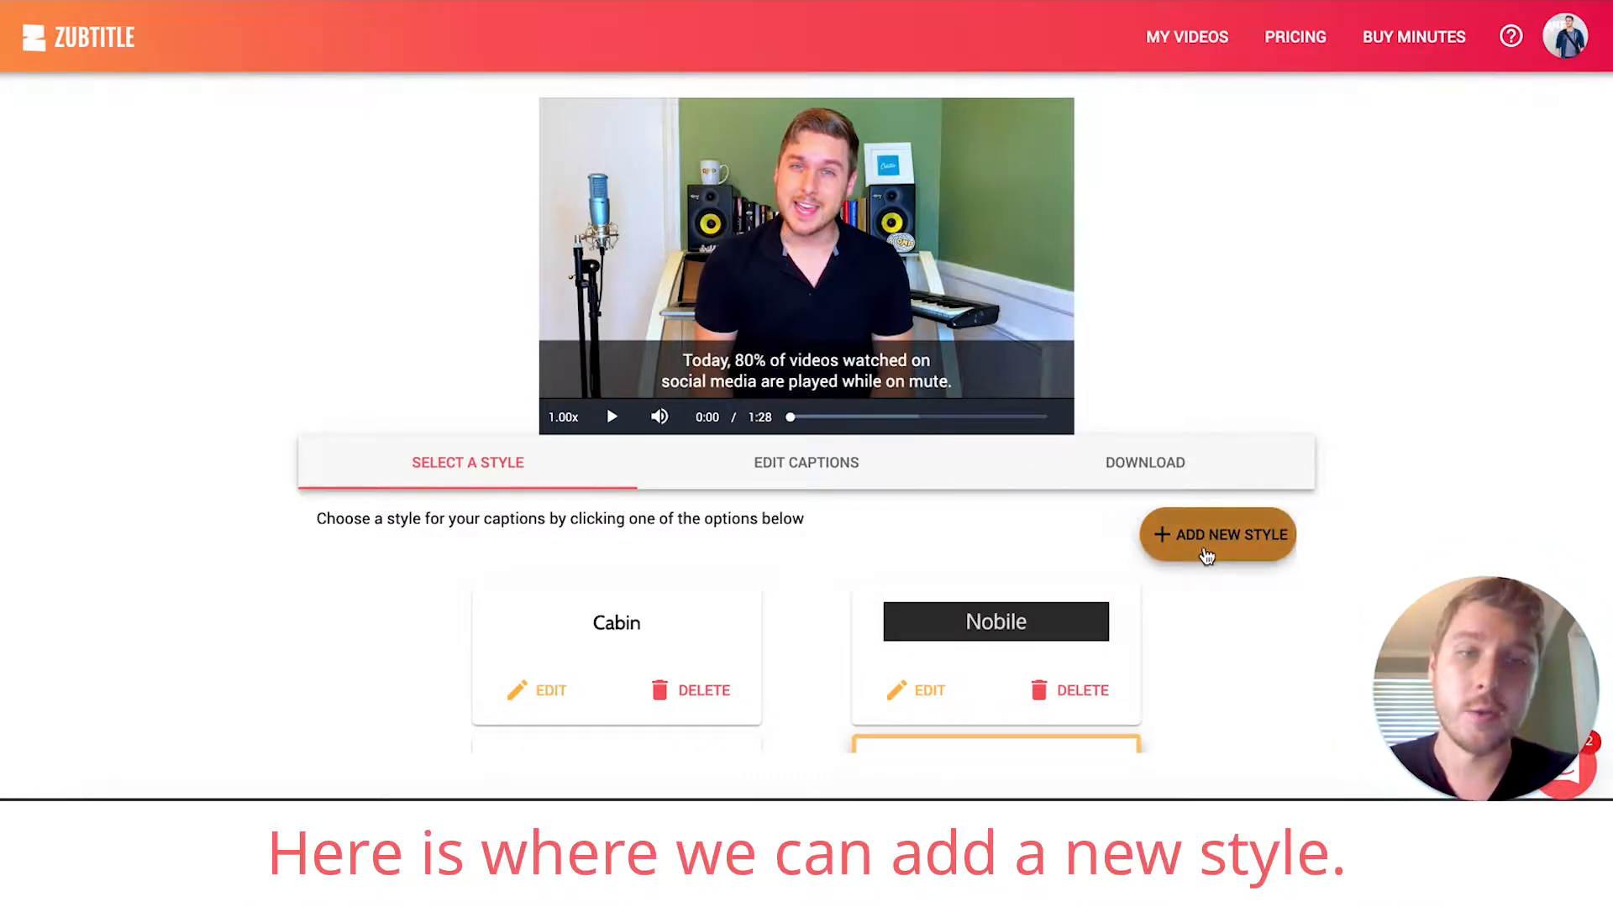
Create a new custom style and name it 'This is my new caption style'.
{"action": "left_click", "coordinate": [1217, 534]}
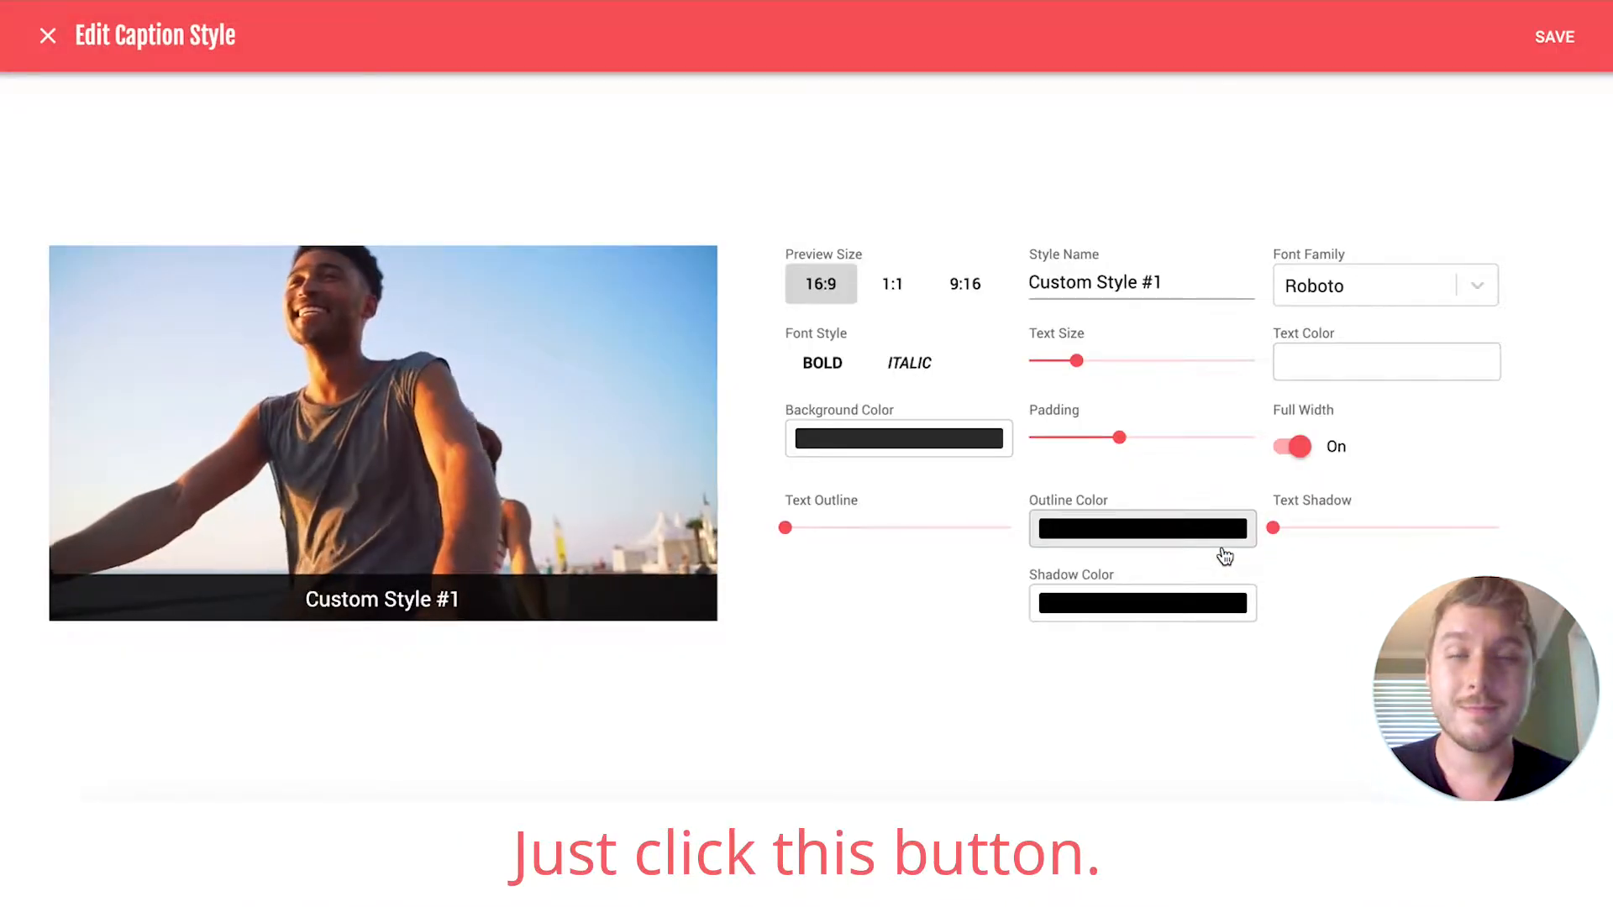
{"action": "left_click", "coordinate": [1094, 283]}
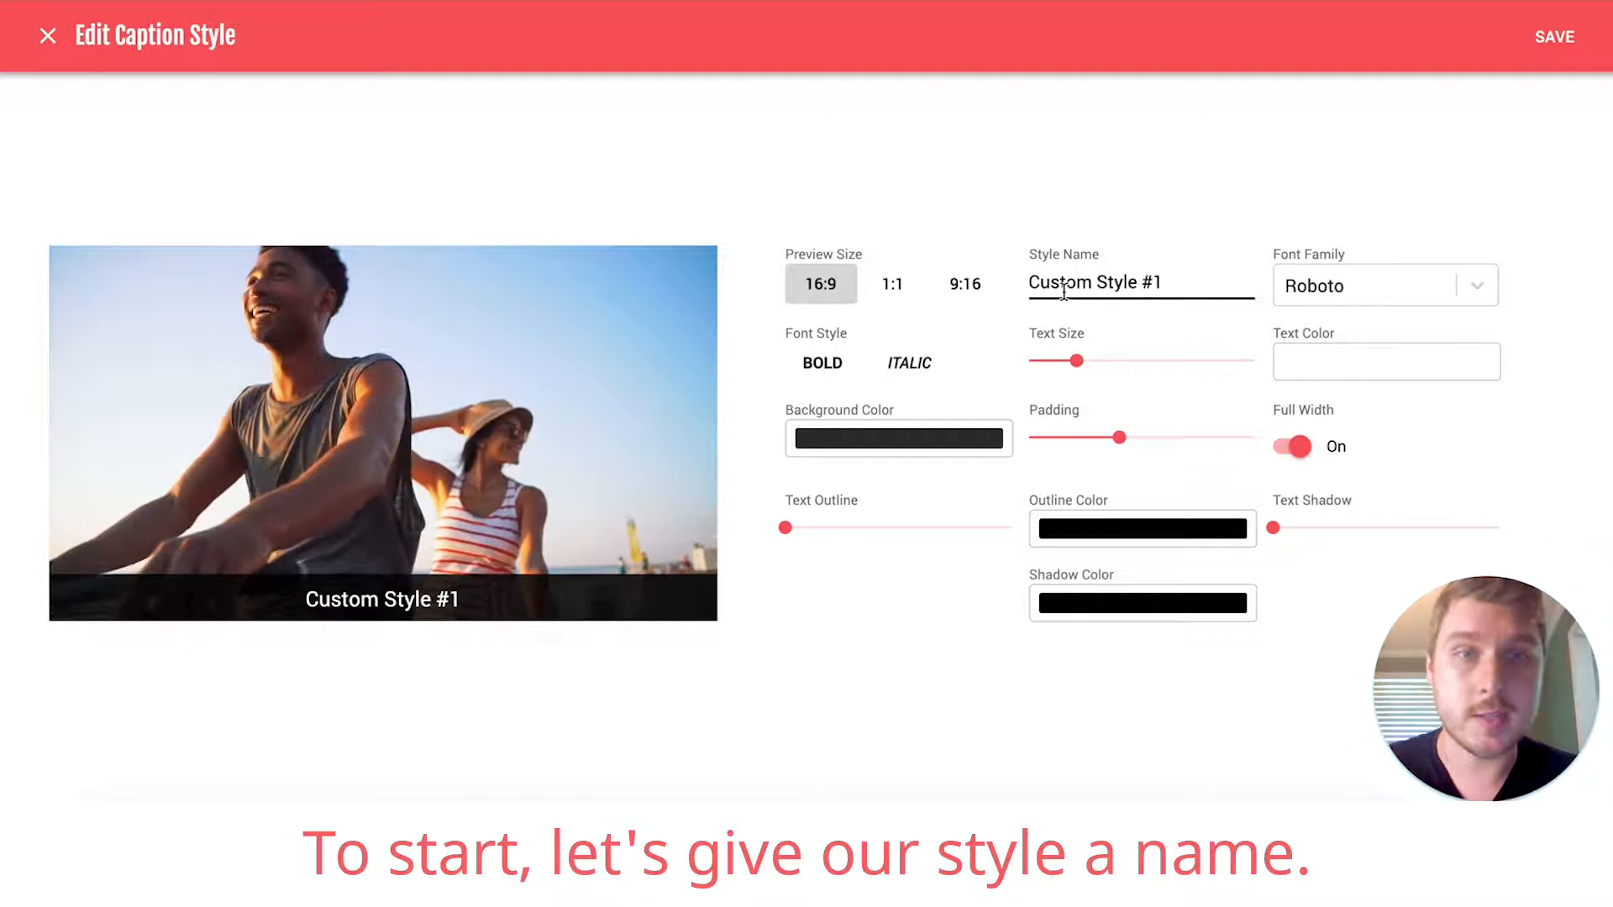
{"action": "type", "text": "This is my new caption style"}
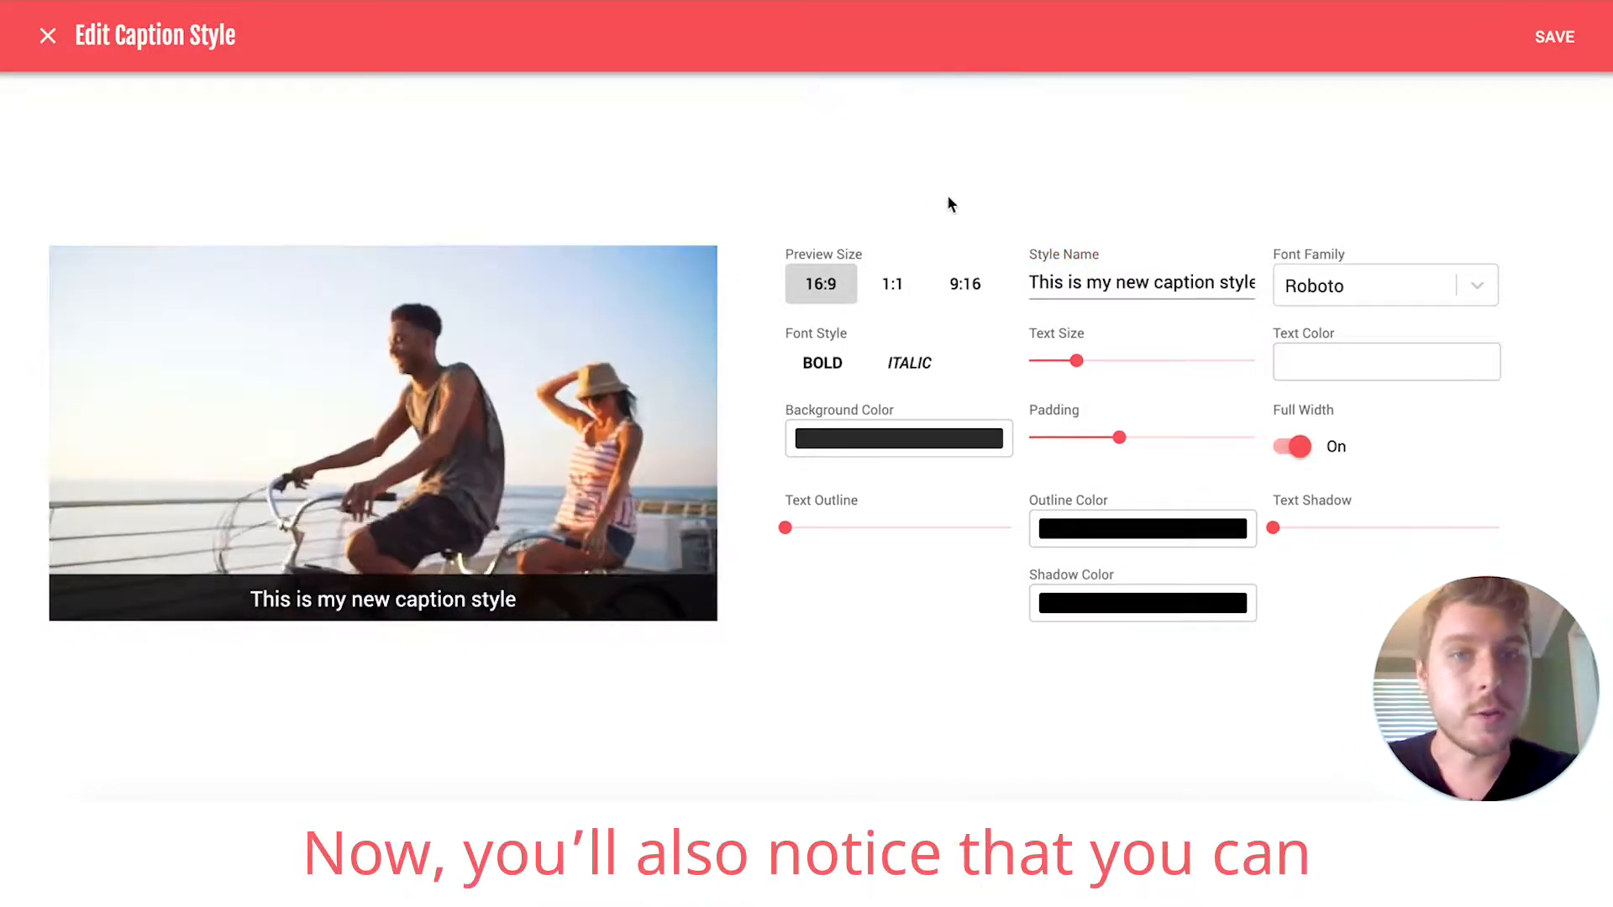
{"action": "left_click", "coordinate": [892, 284]}
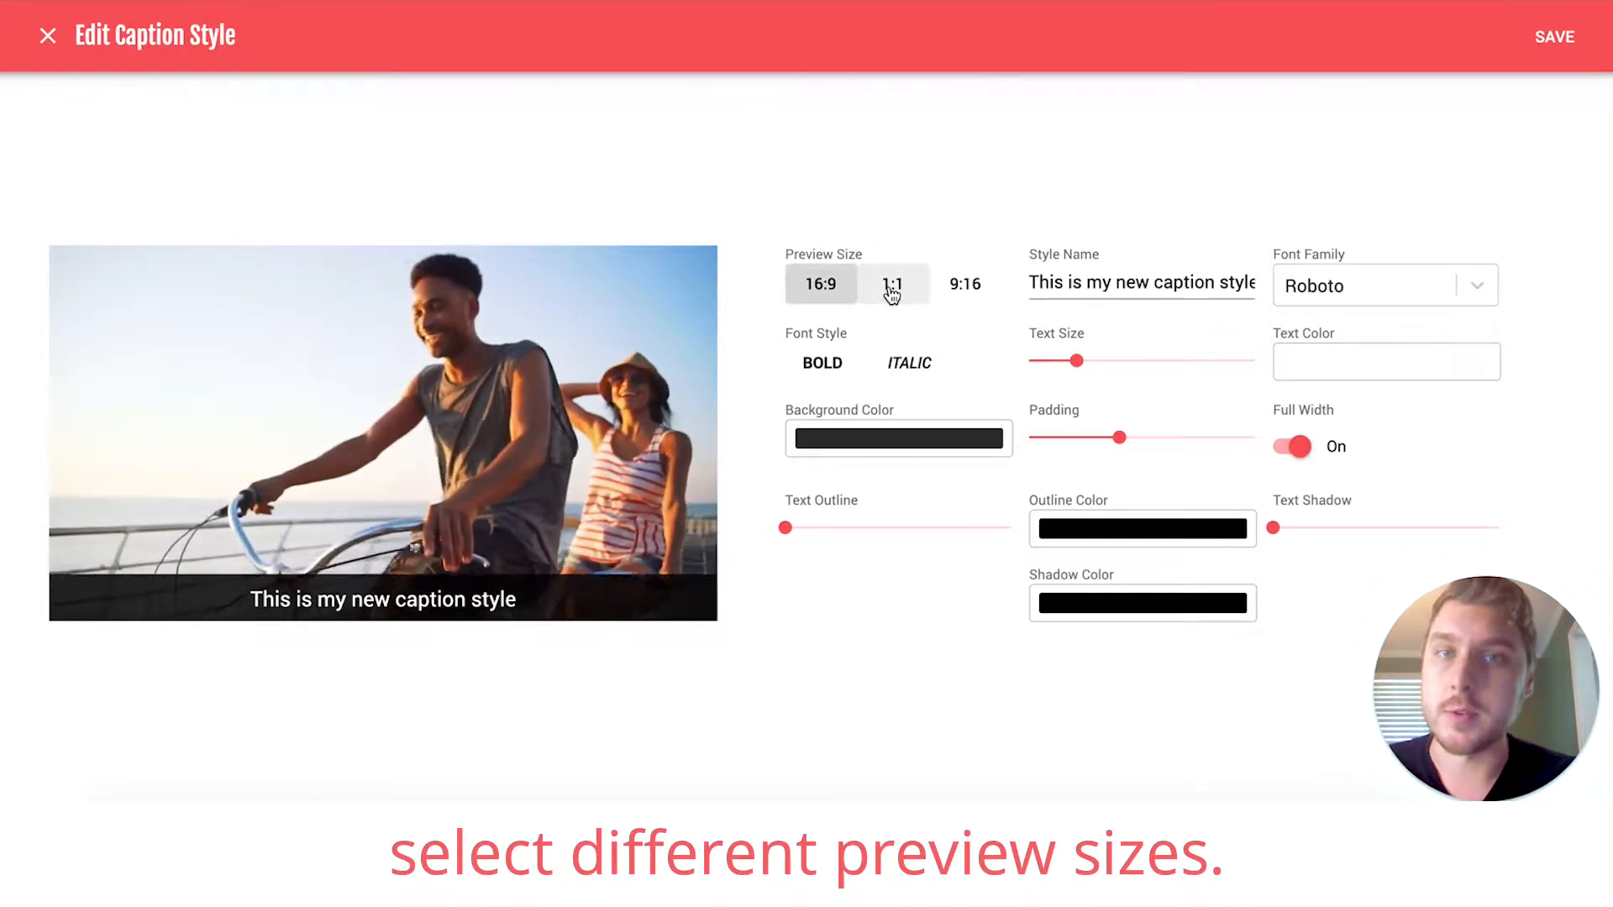
Preview the captions at 1:1 and 9:16 sizes, then return to 16:9.
{"action": "left_click", "coordinate": [893, 284]}
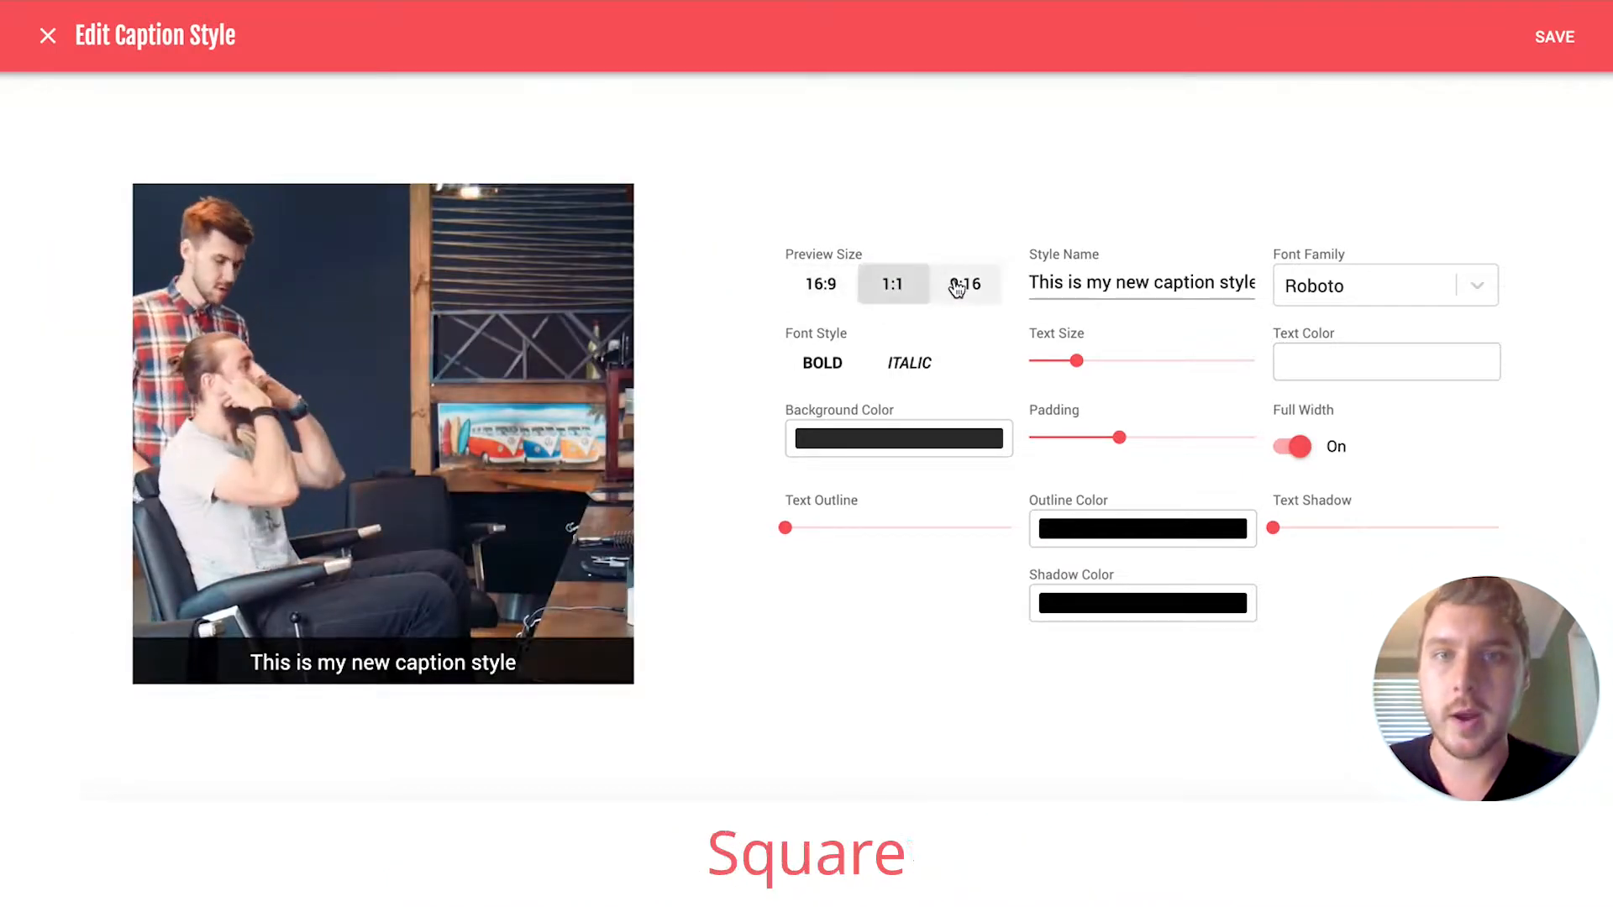
{"action": "left_click", "coordinate": [964, 284]}
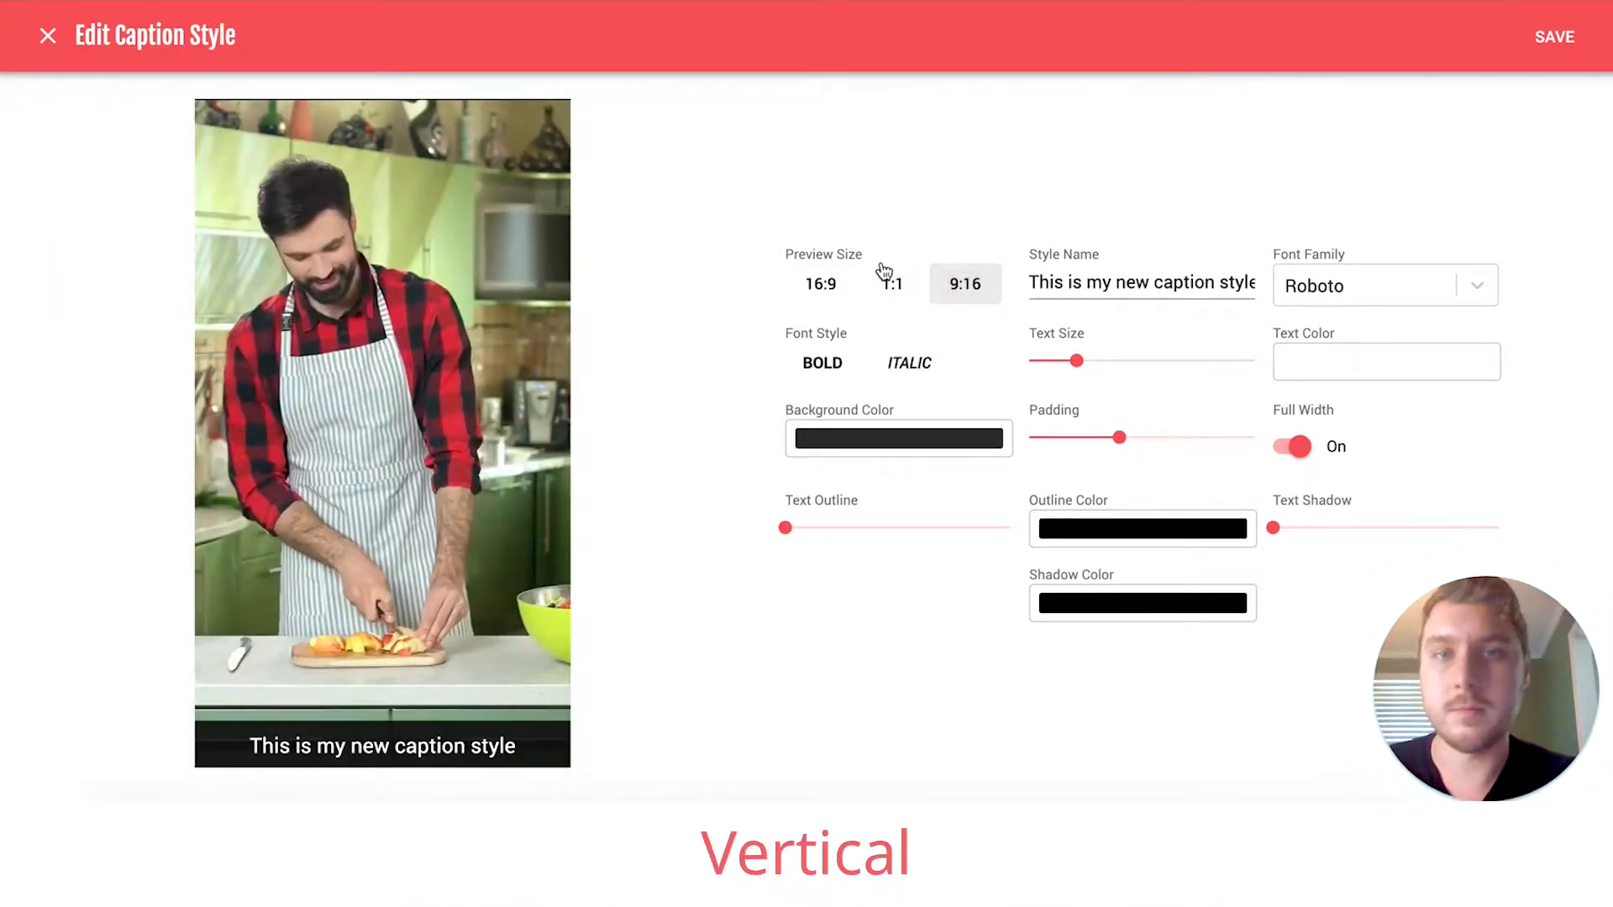
{"action": "left_click", "coordinate": [820, 284]}
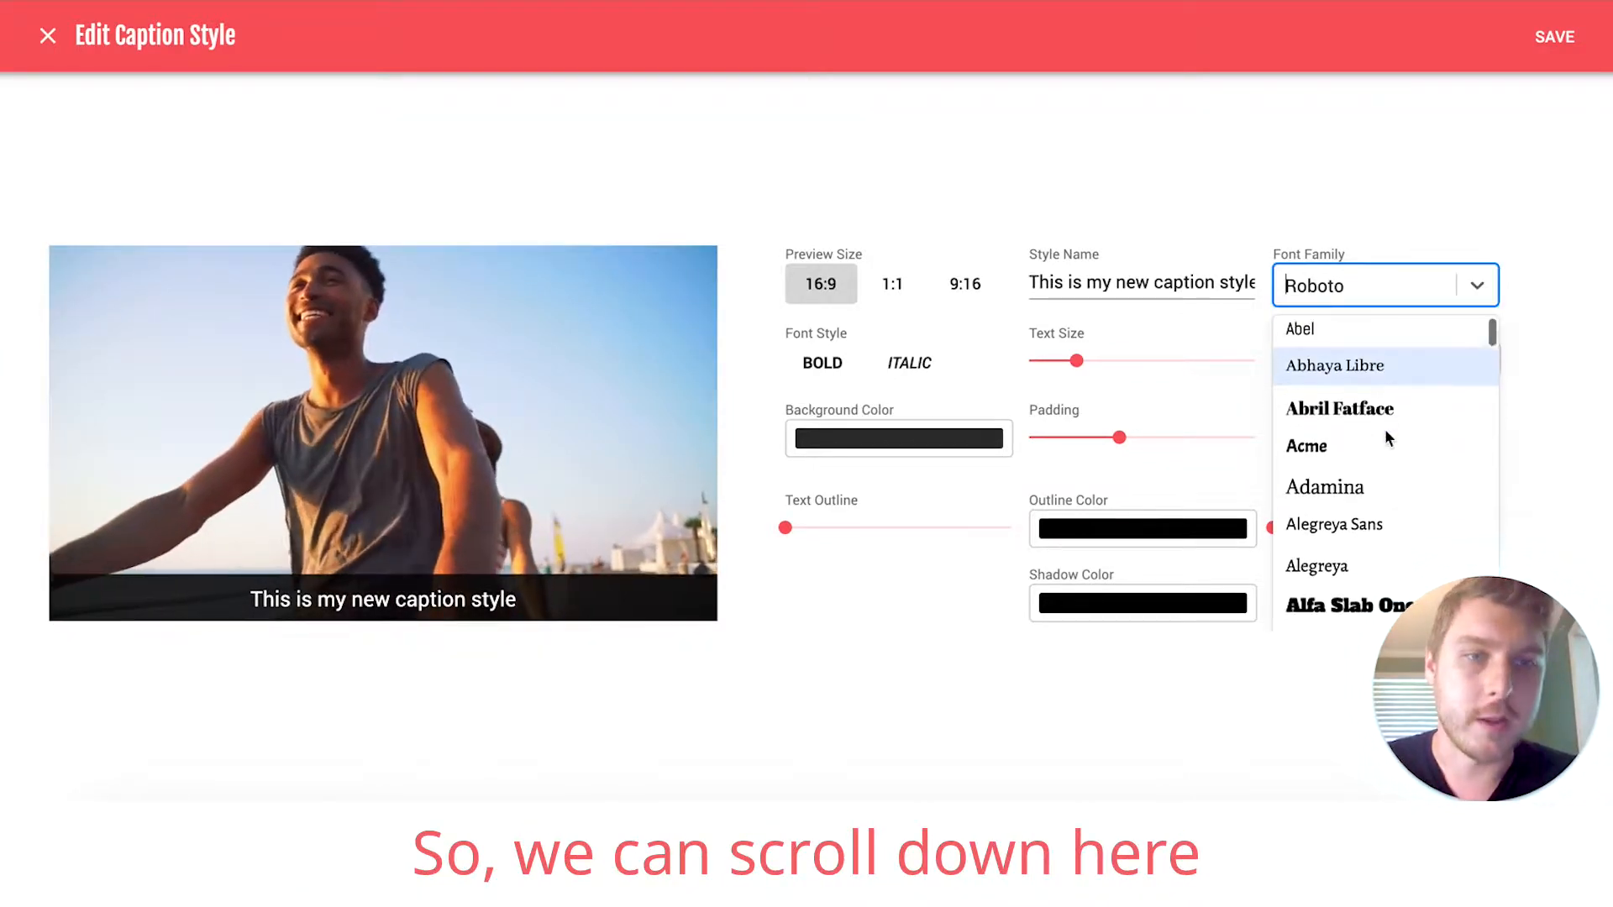
Try Alegreya, Bangers and Changa One fonts, then settle on Lato as the caption font.
{"action": "left_click", "coordinate": [1315, 566]}
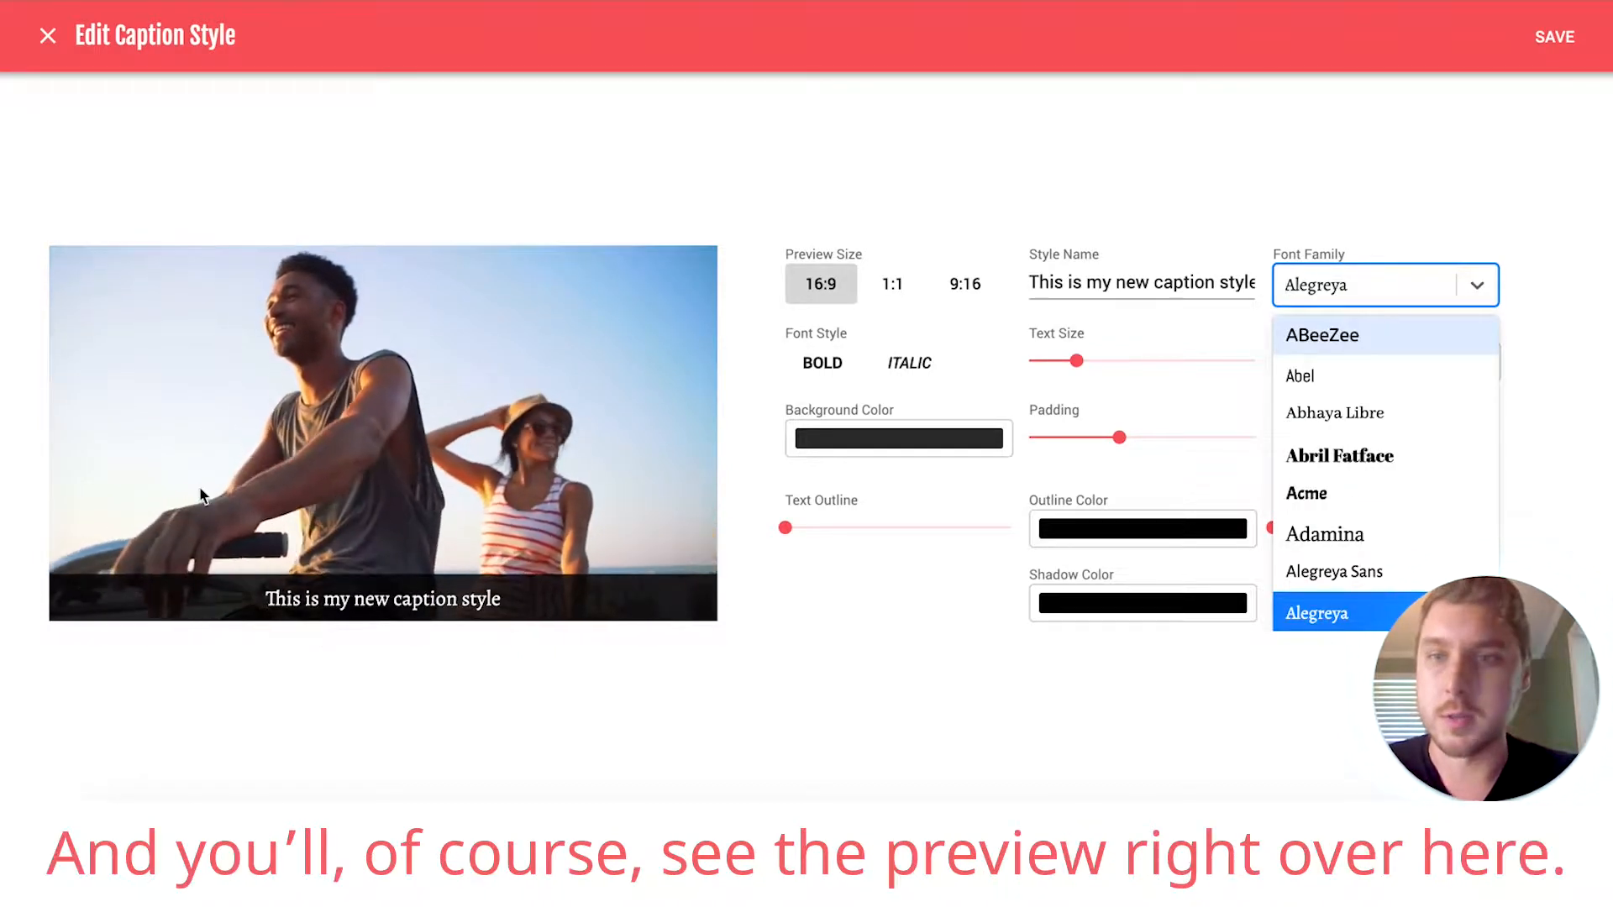
{"action": "scroll", "scroll_direction": "down", "scroll_amount": 3}
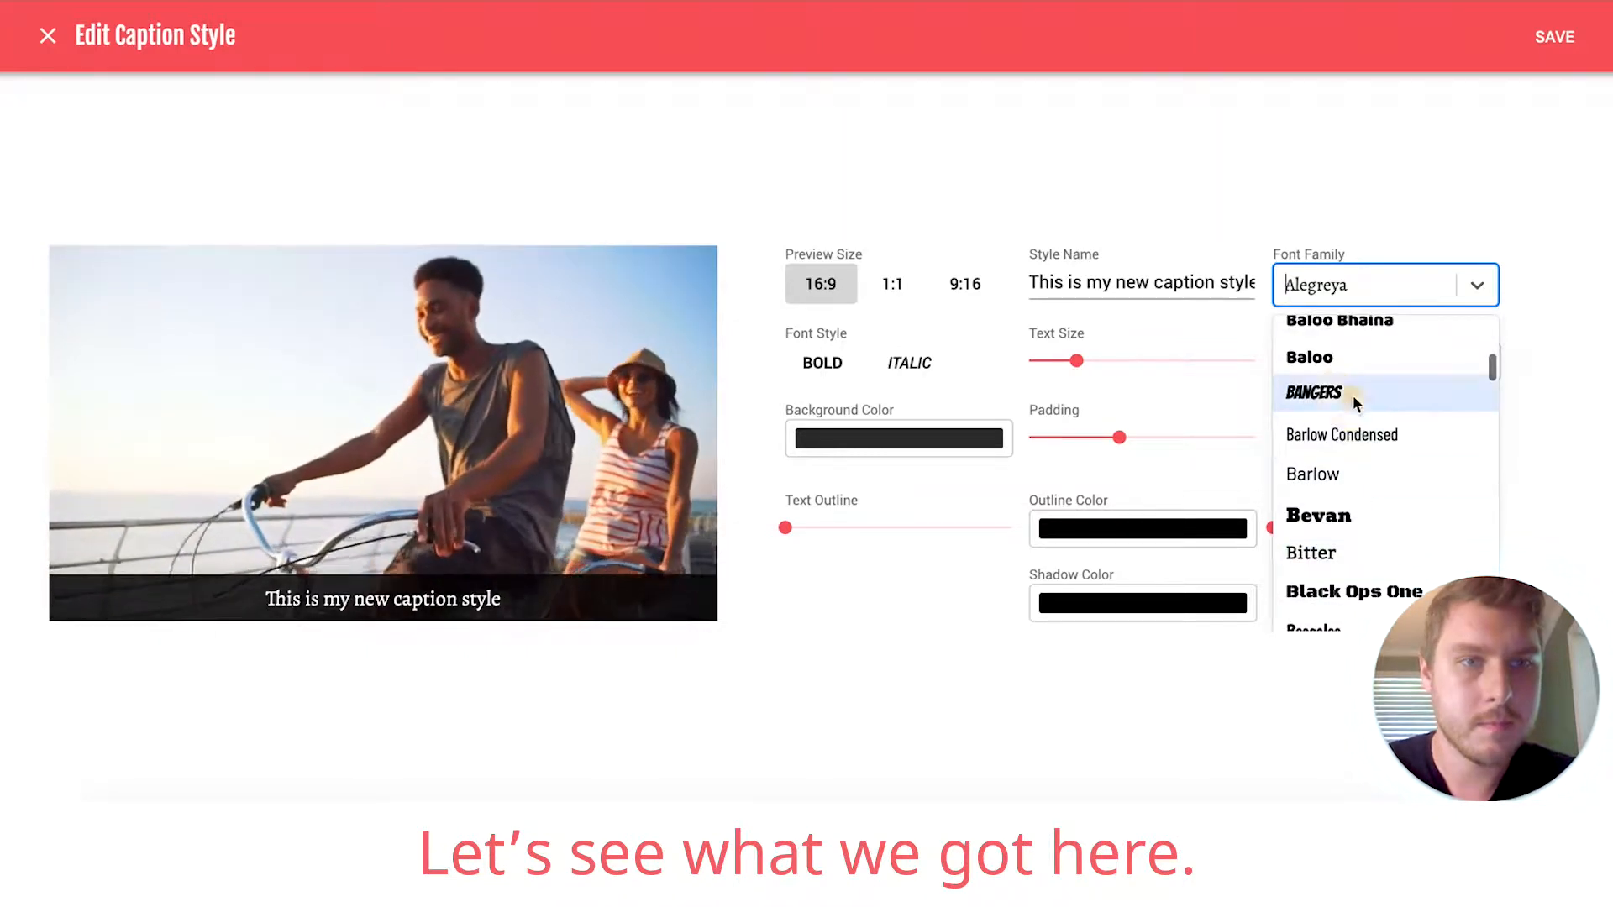
{"action": "left_click", "coordinate": [1315, 392]}
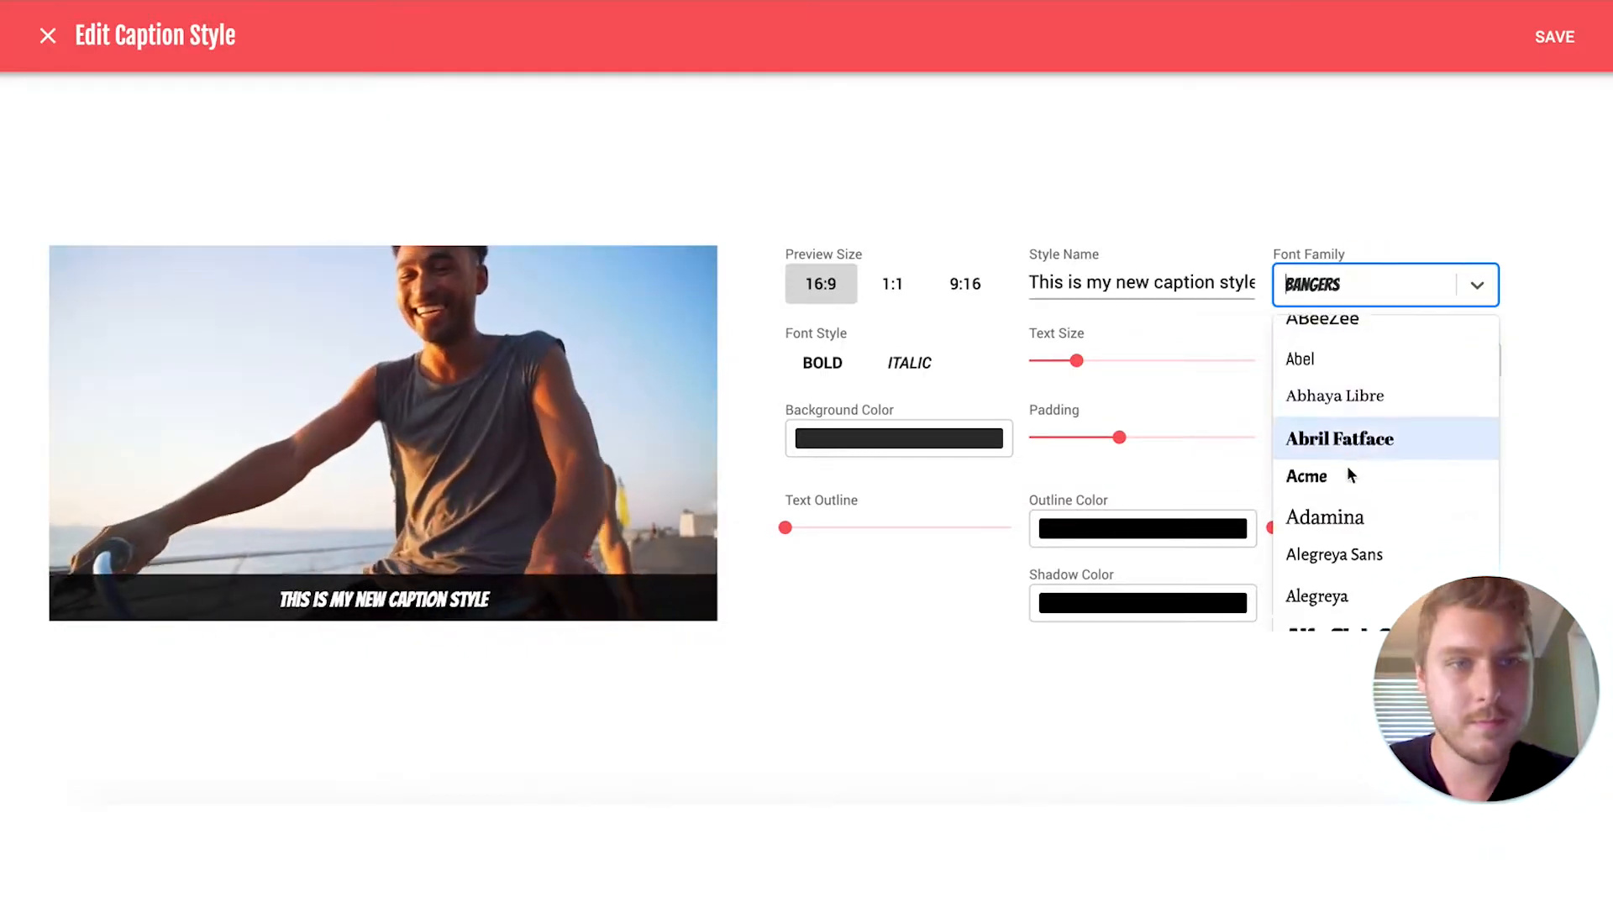
{"action": "scroll", "scroll_direction": "down", "scroll_amount": 3}
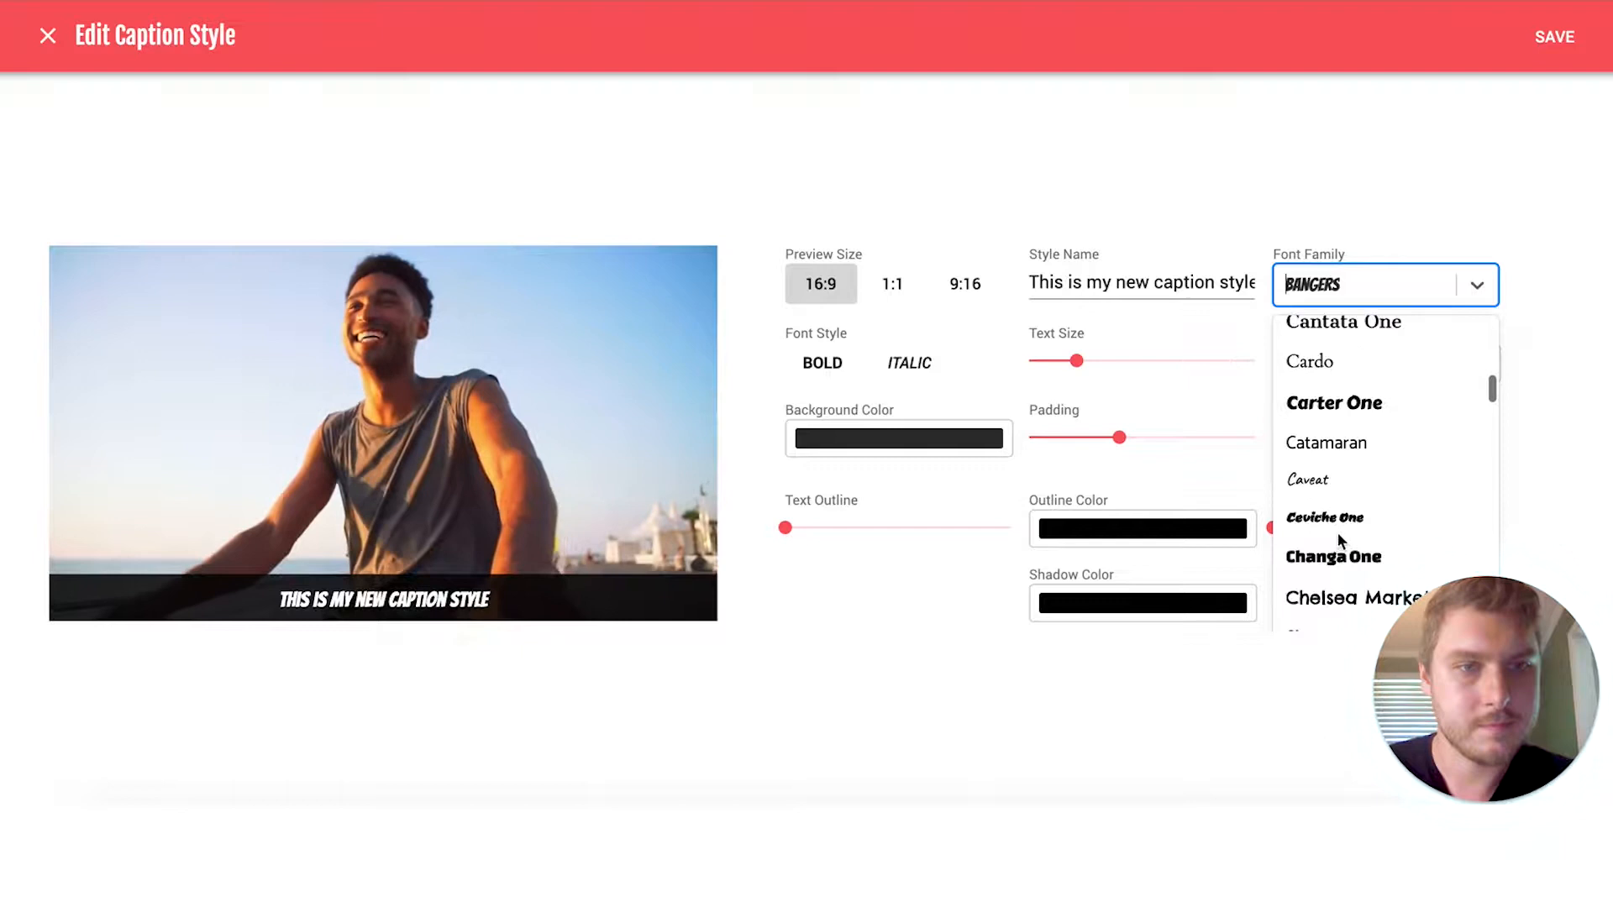
{"action": "left_click", "coordinate": [1332, 556]}
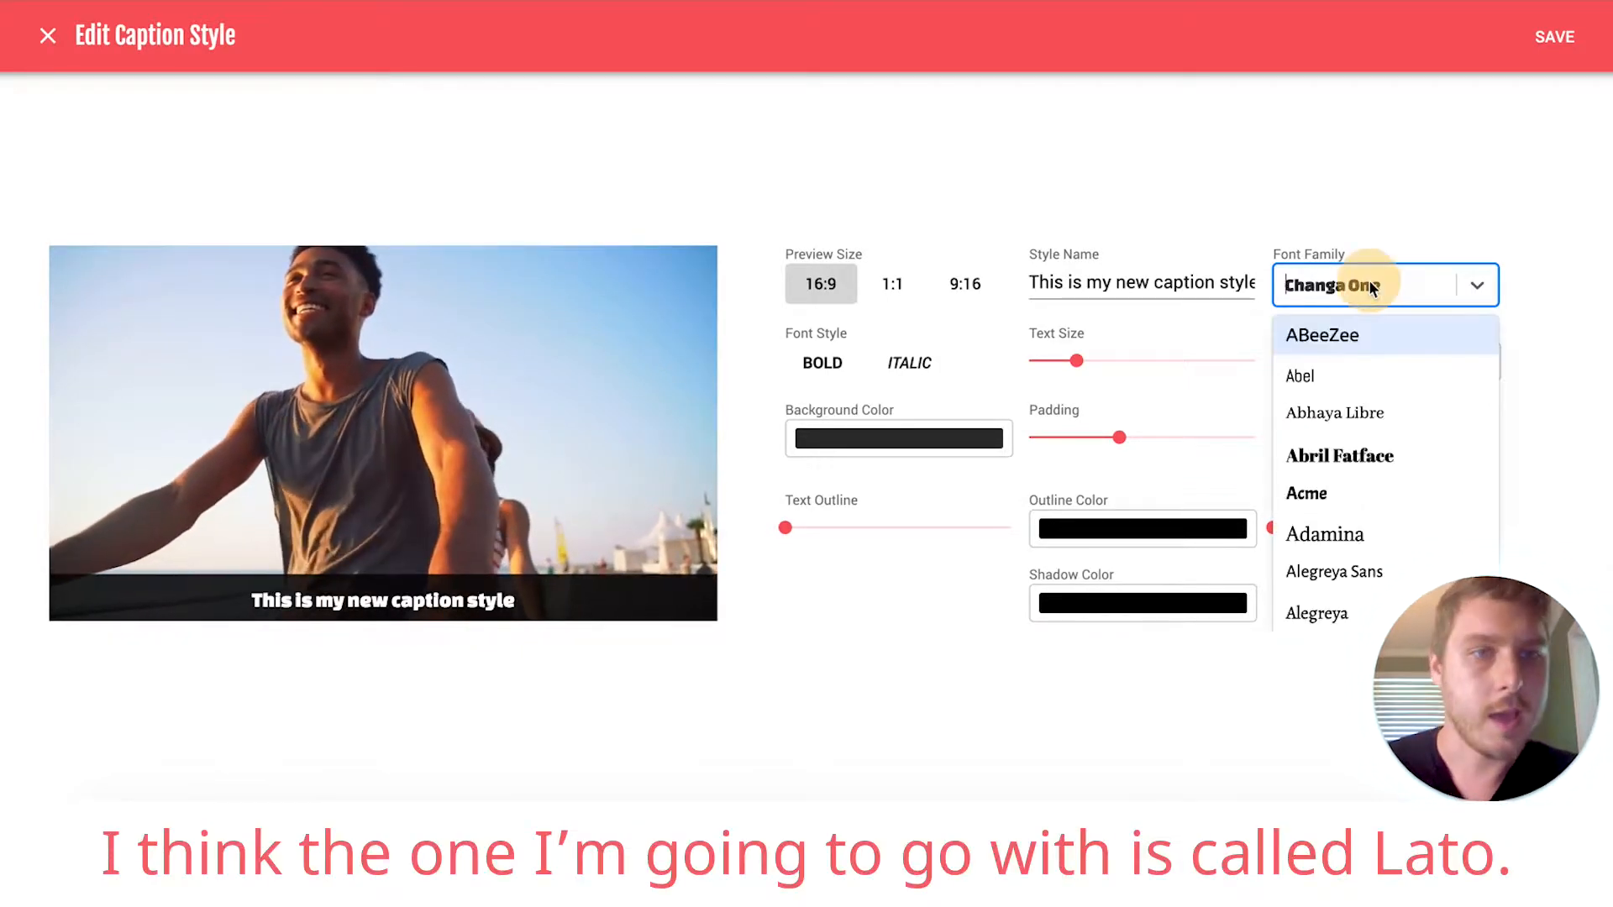
{"action": "type", "text": "lato"}
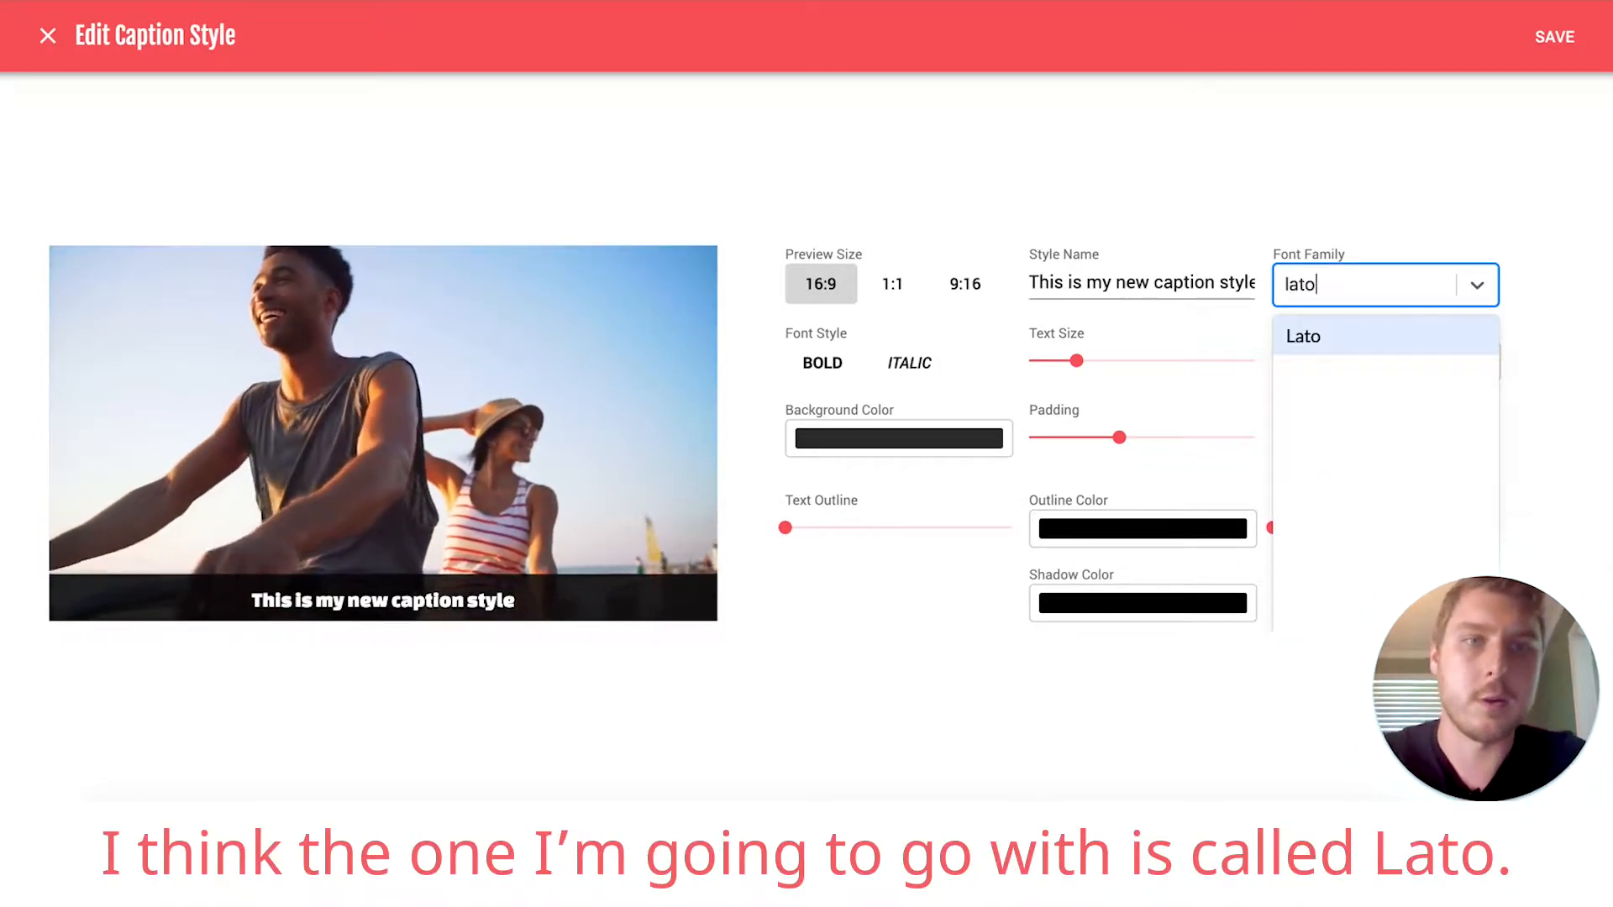
{"action": "left_click", "coordinate": [1302, 336]}
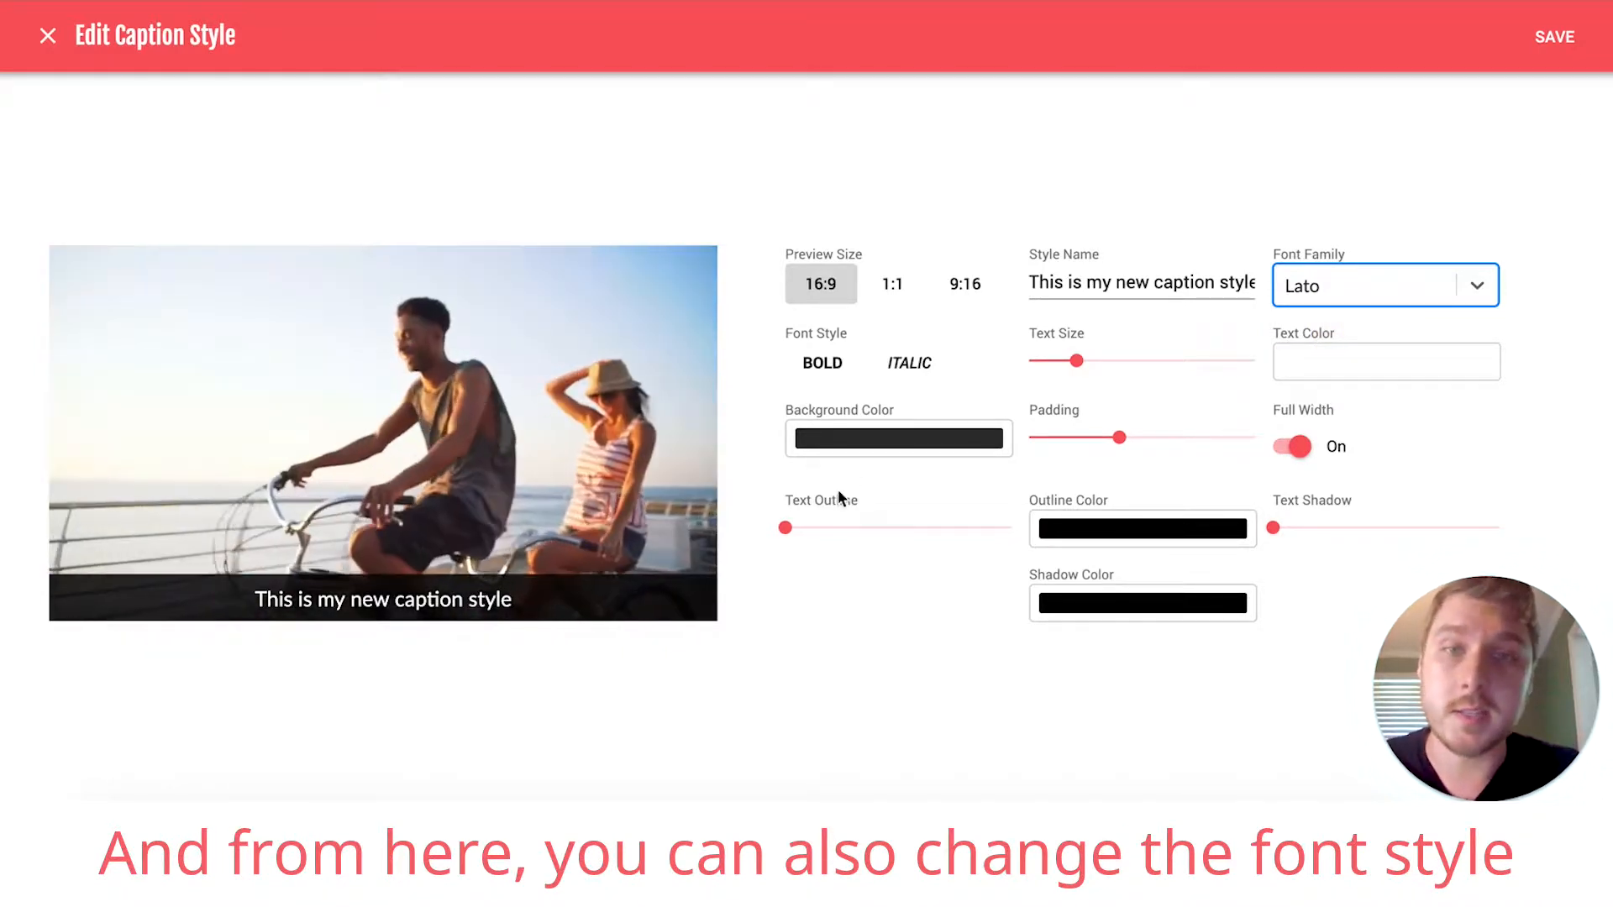
Test bold and extreme text sizes, leaving the text non-bold and moderately larger.
{"action": "left_click", "coordinate": [821, 363]}
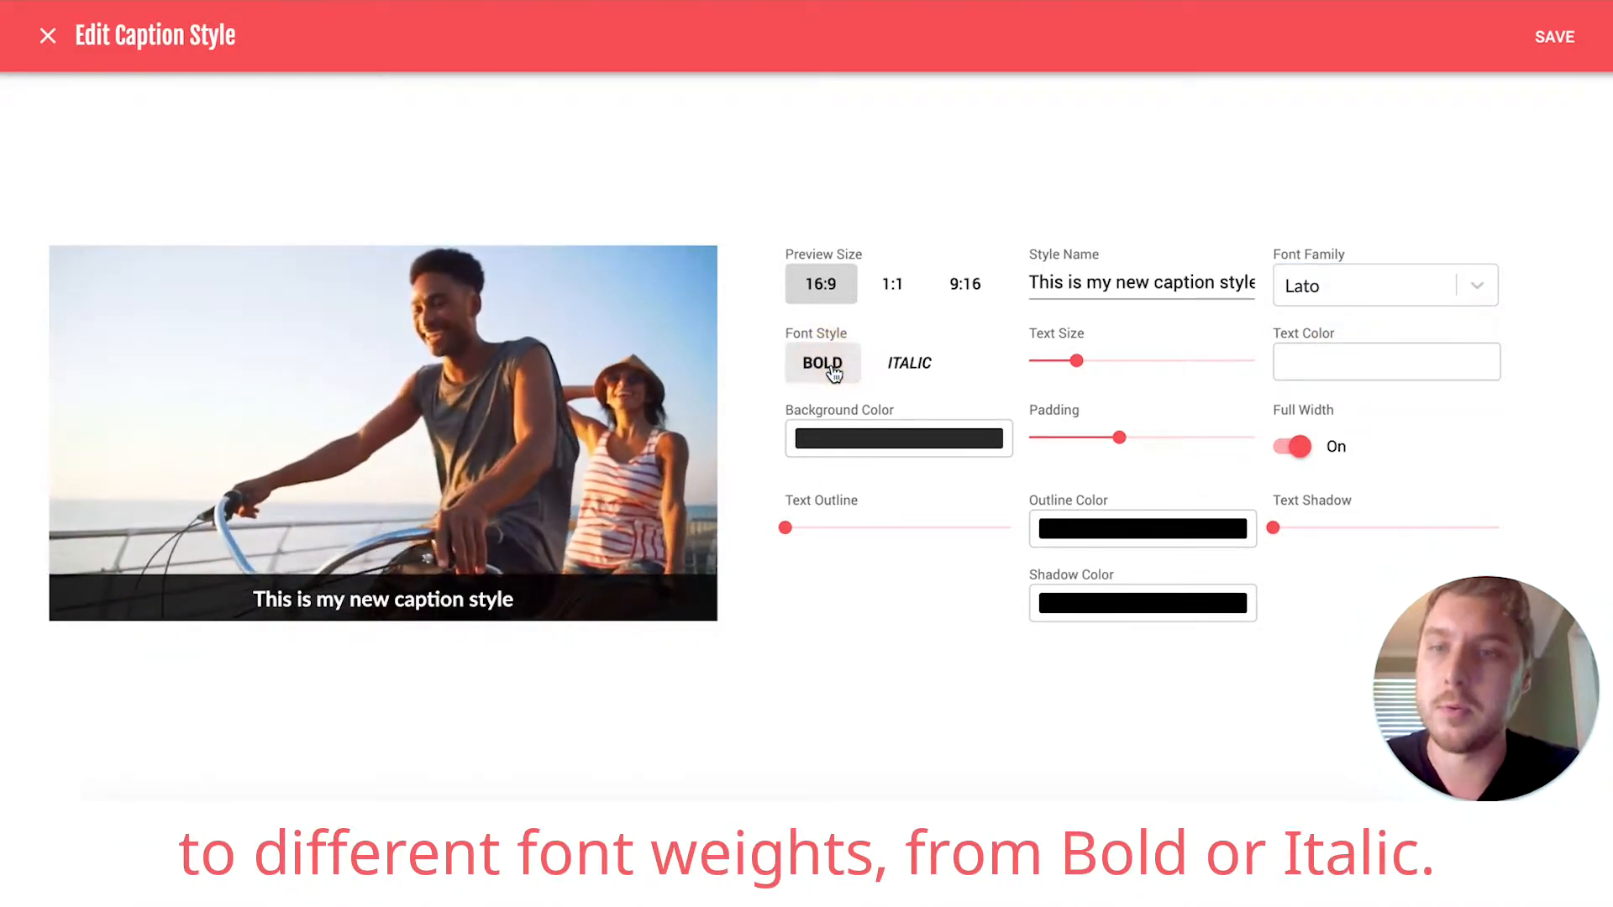
{"action": "left_click", "coordinate": [909, 363]}
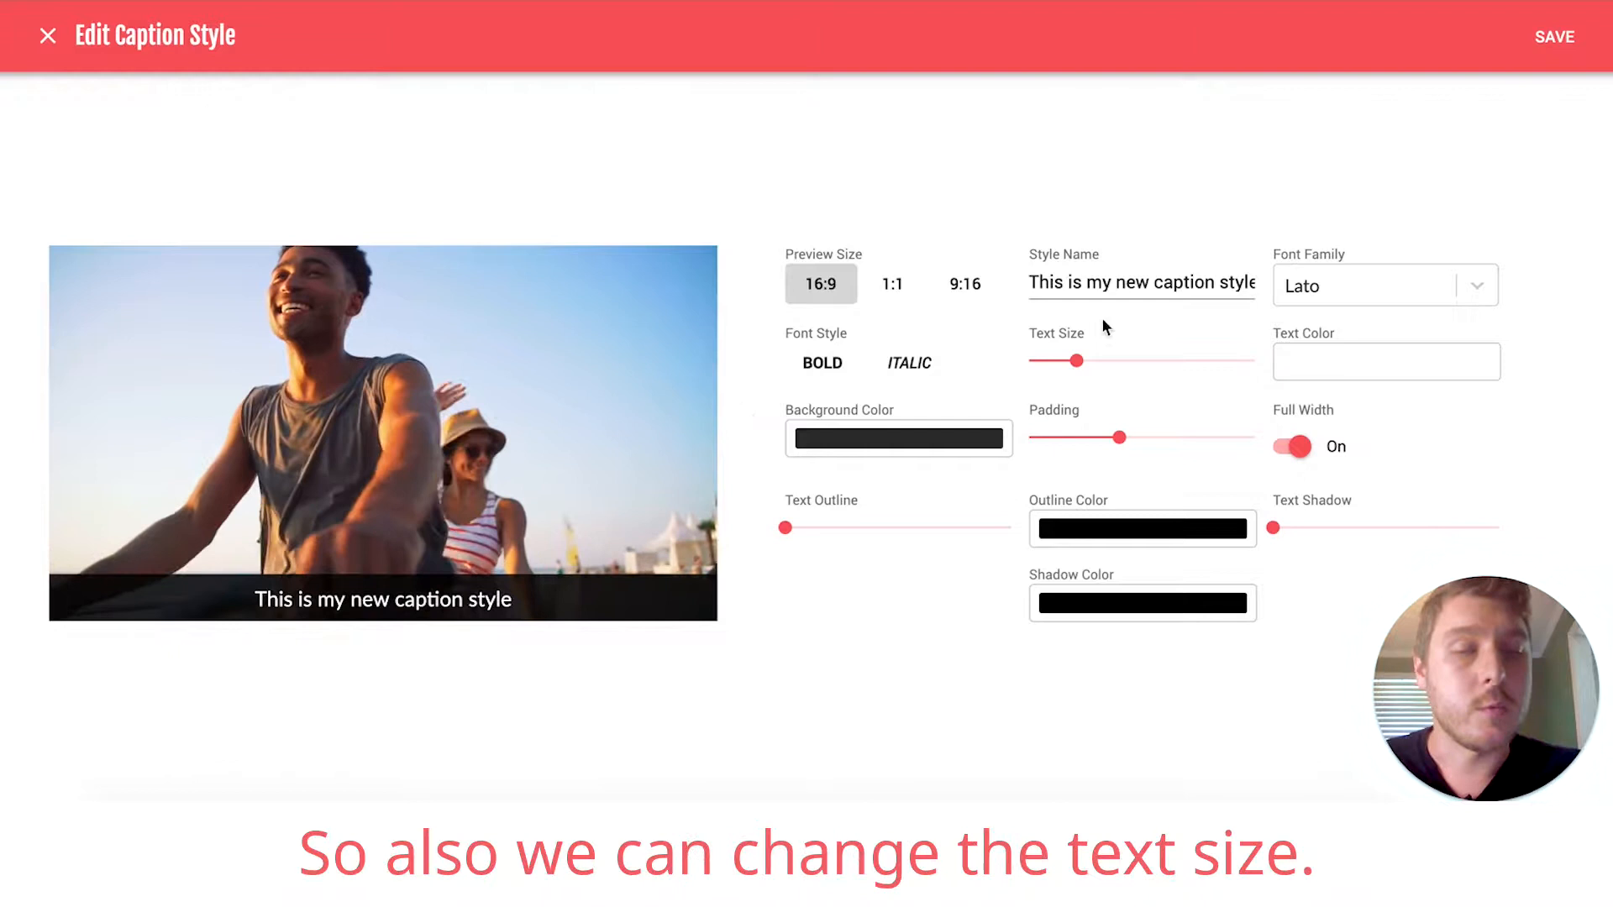
{"action": "left_click_drag", "start_coordinate": [1077, 361], "coordinate": [1042, 361]}
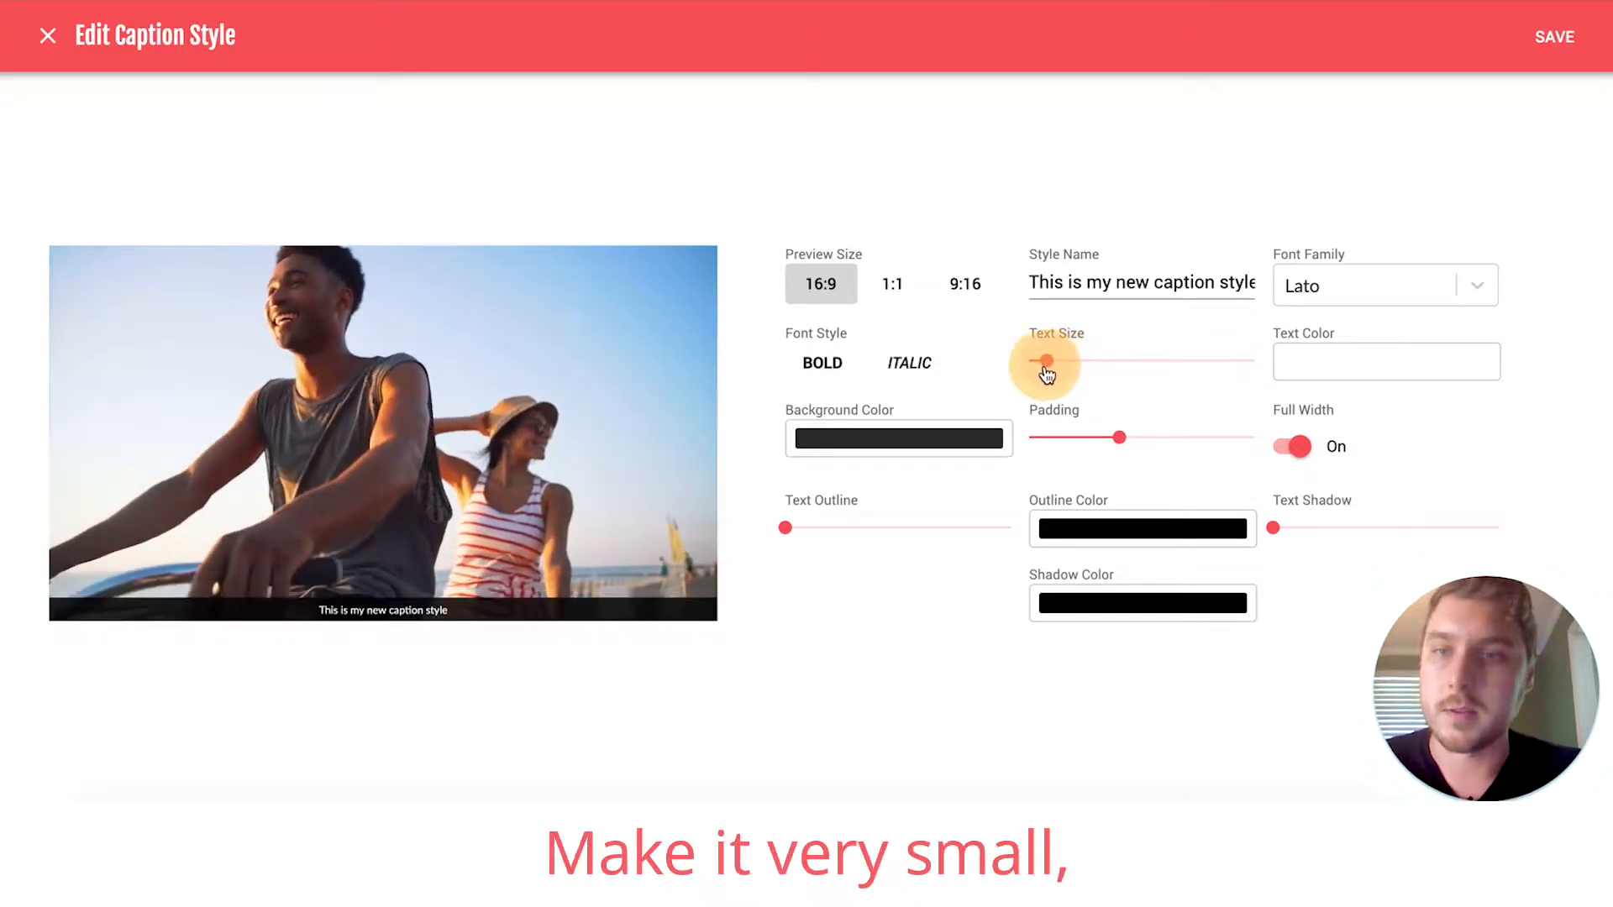
{"action": "left_click_drag", "start_coordinate": [1042, 363], "coordinate": [1185, 363]}
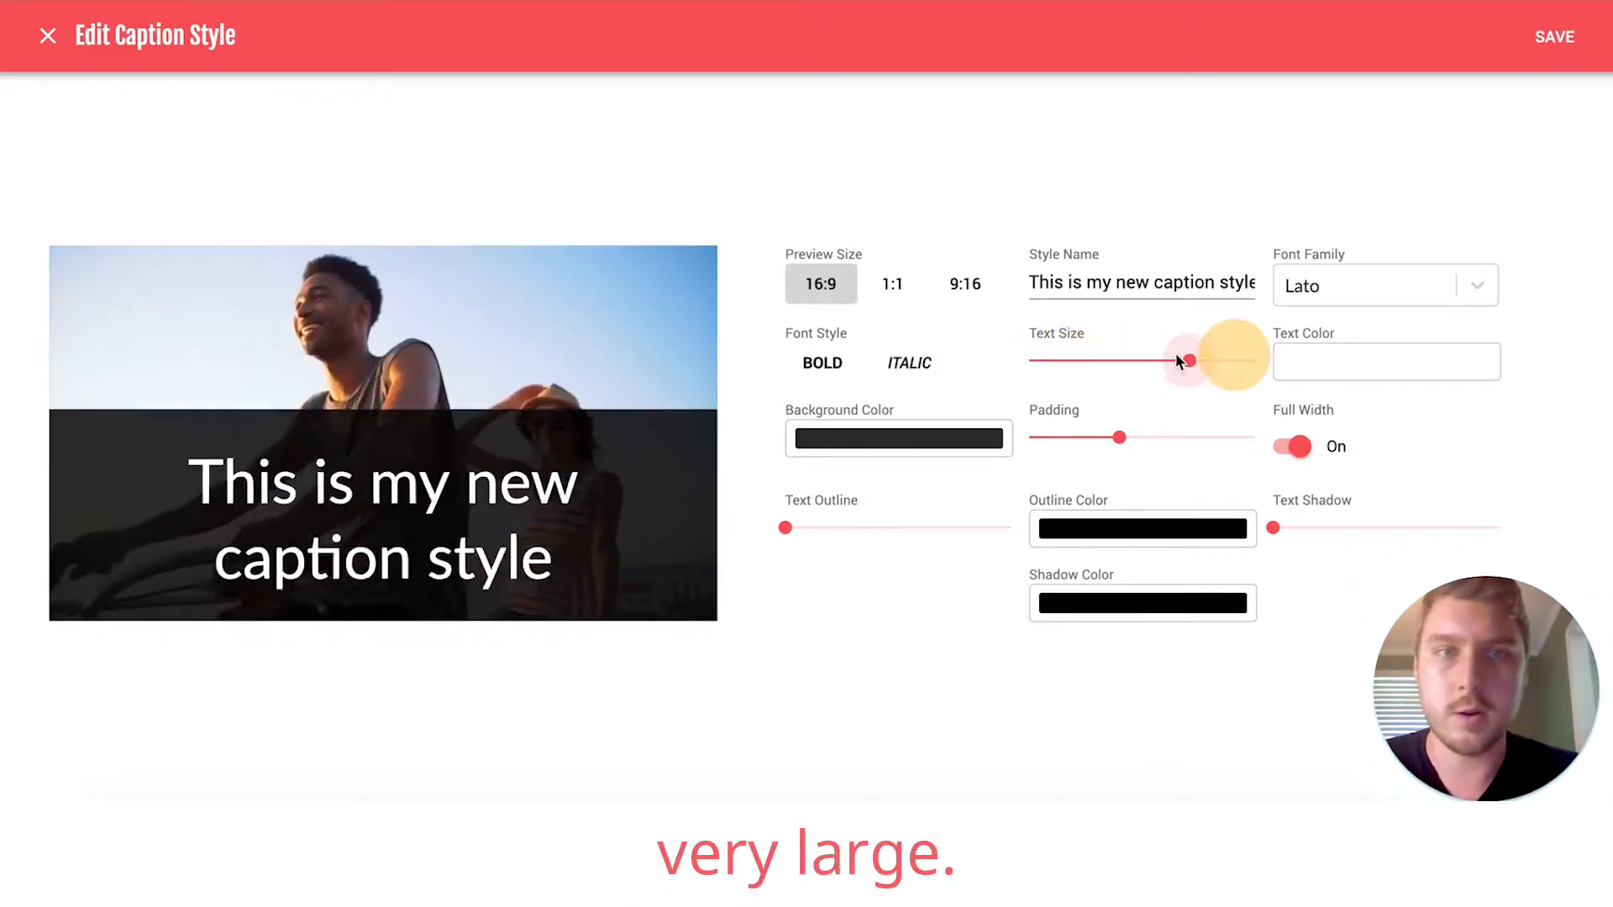
{"action": "left_click_drag", "start_coordinate": [1183, 359], "coordinate": [1116, 361]}
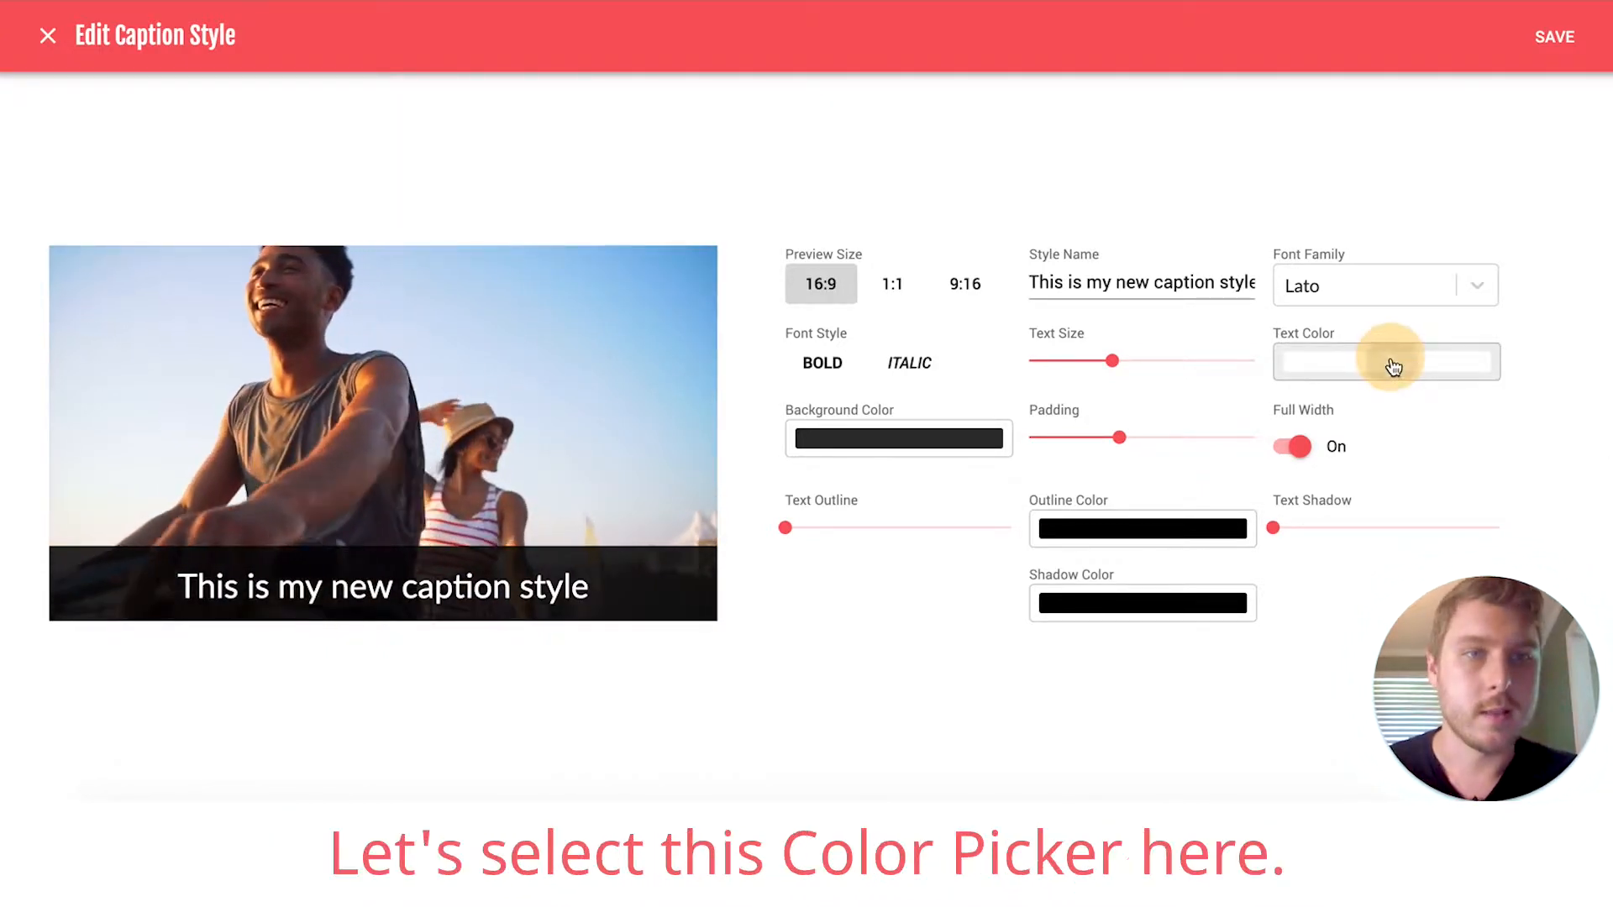
Try a green text colour, then set the caption text colour to white.
{"action": "left_click", "coordinate": [1384, 361]}
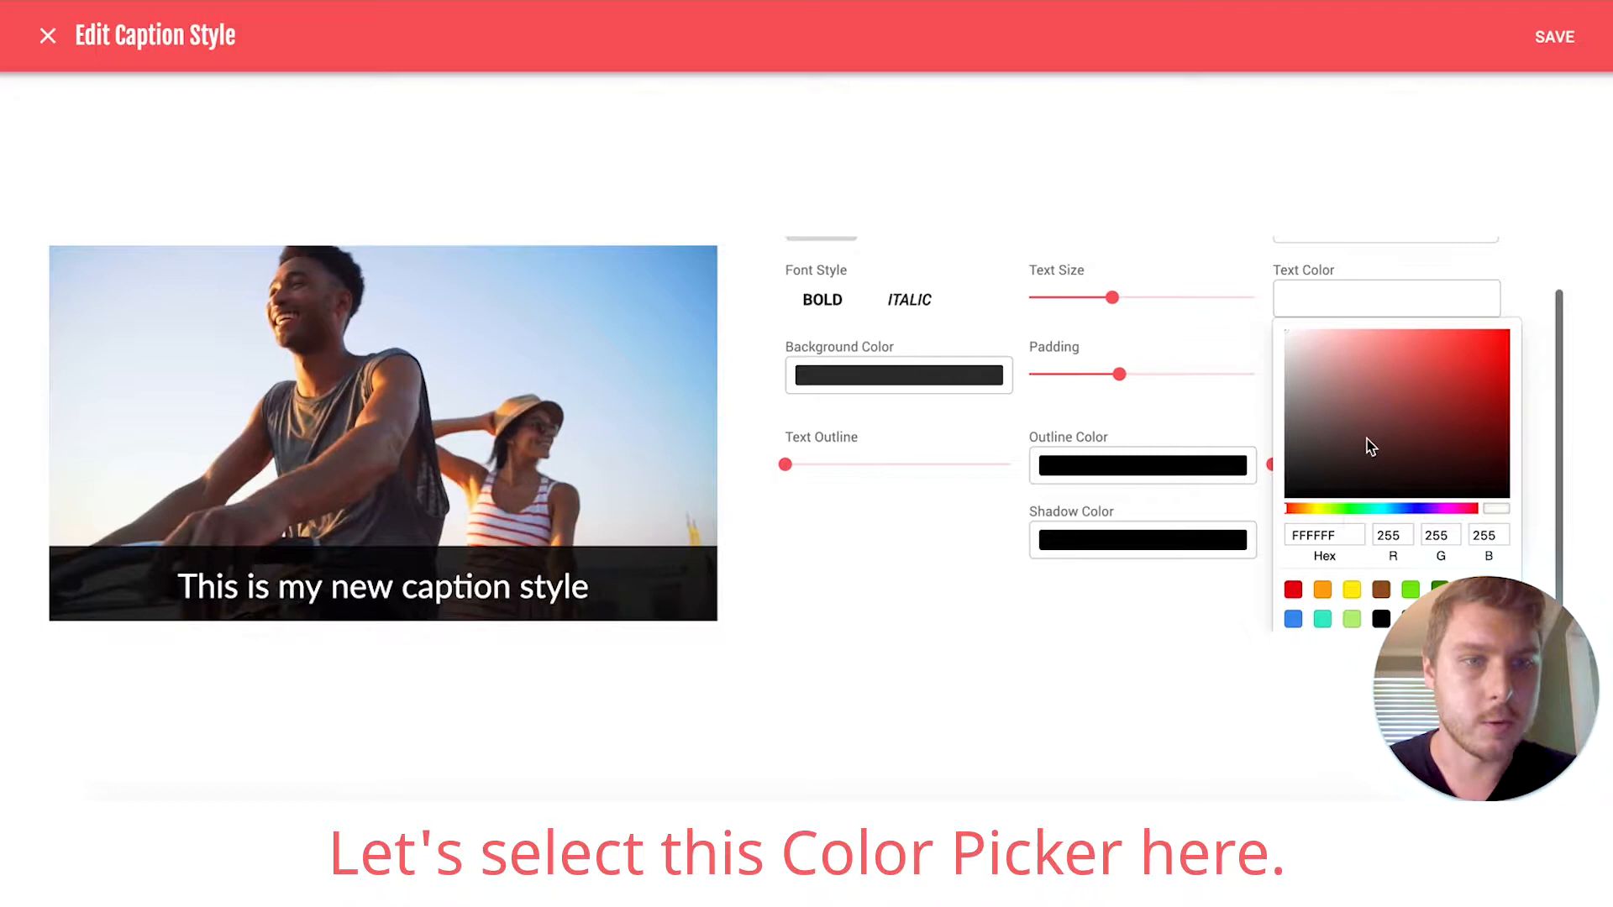
{"action": "left_click", "coordinate": [1352, 592]}
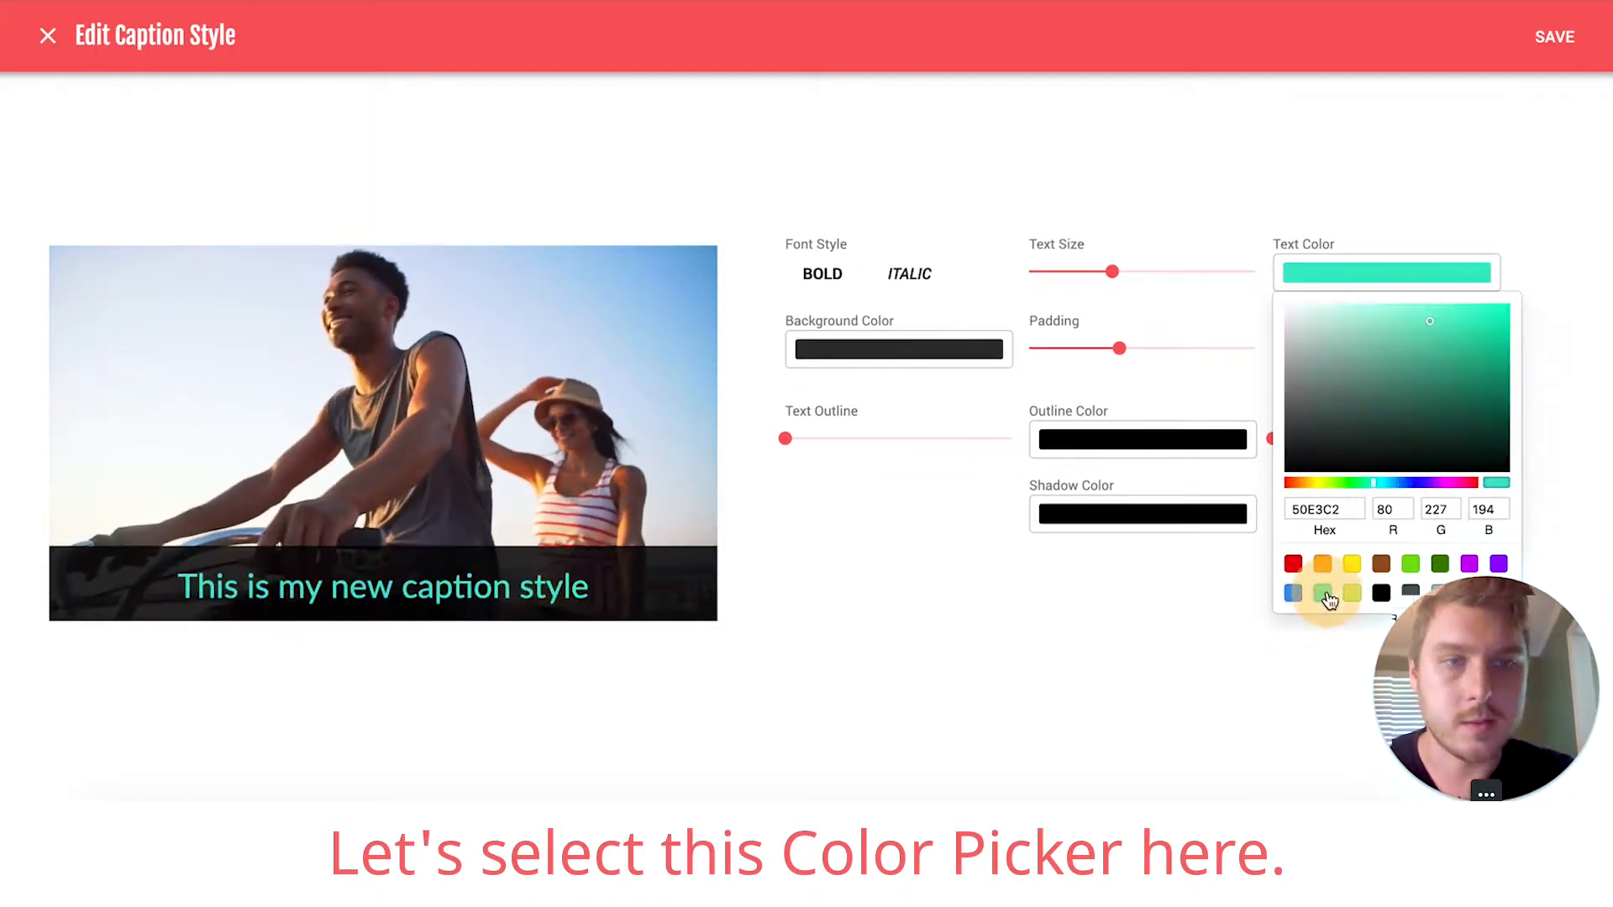
{"action": "left_click", "coordinate": [1410, 563]}
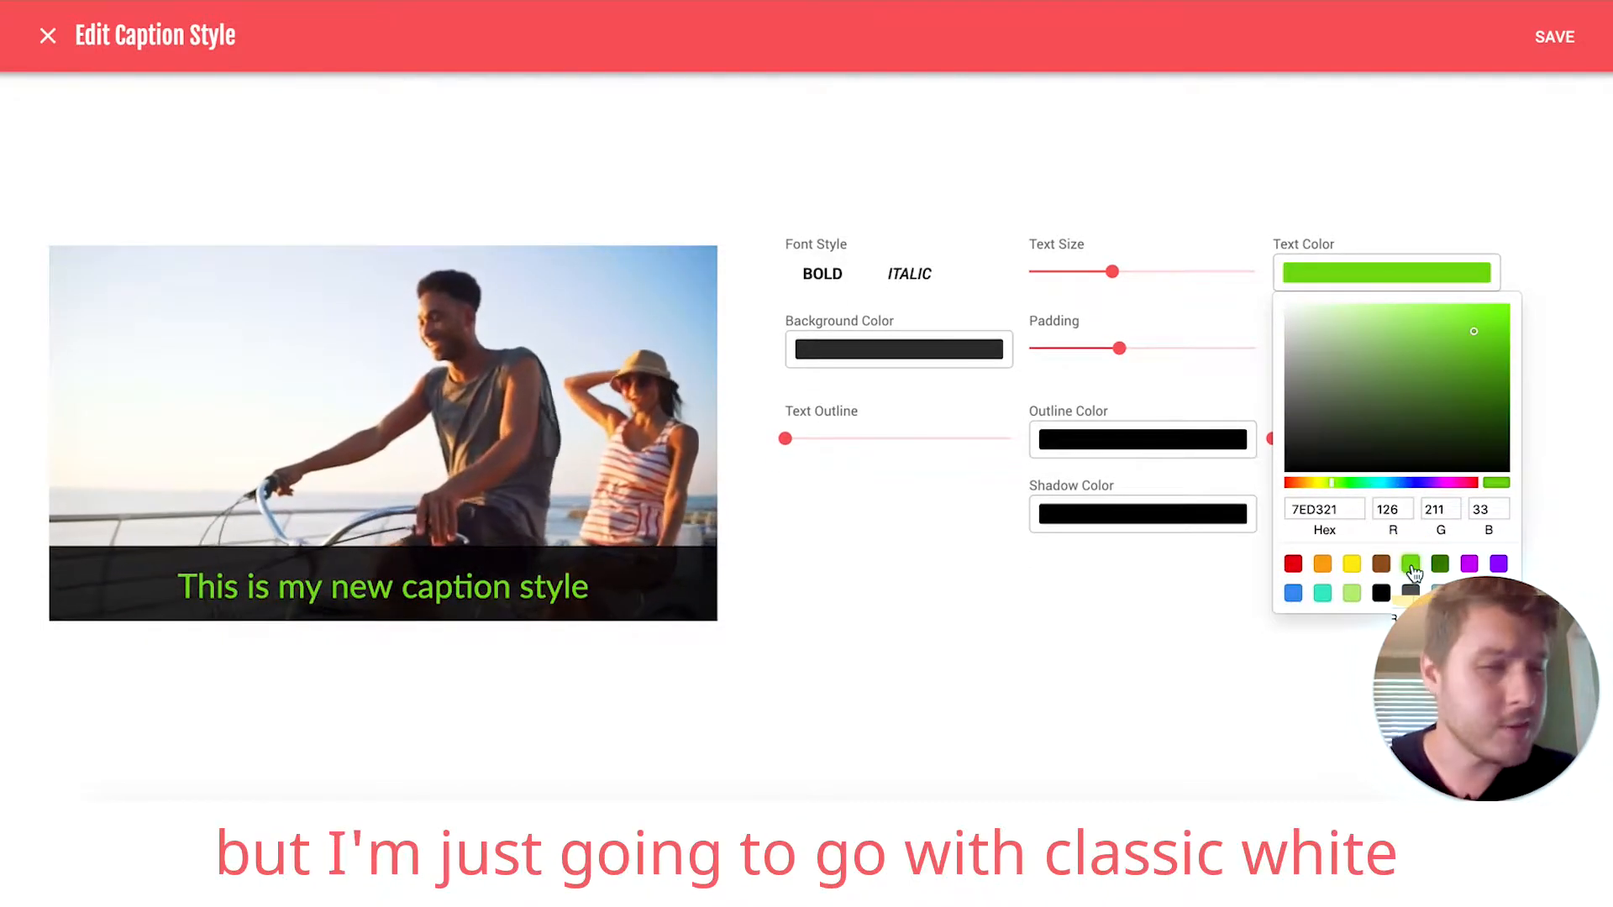
{"action": "mouse_move", "coordinate": [1410, 425]}
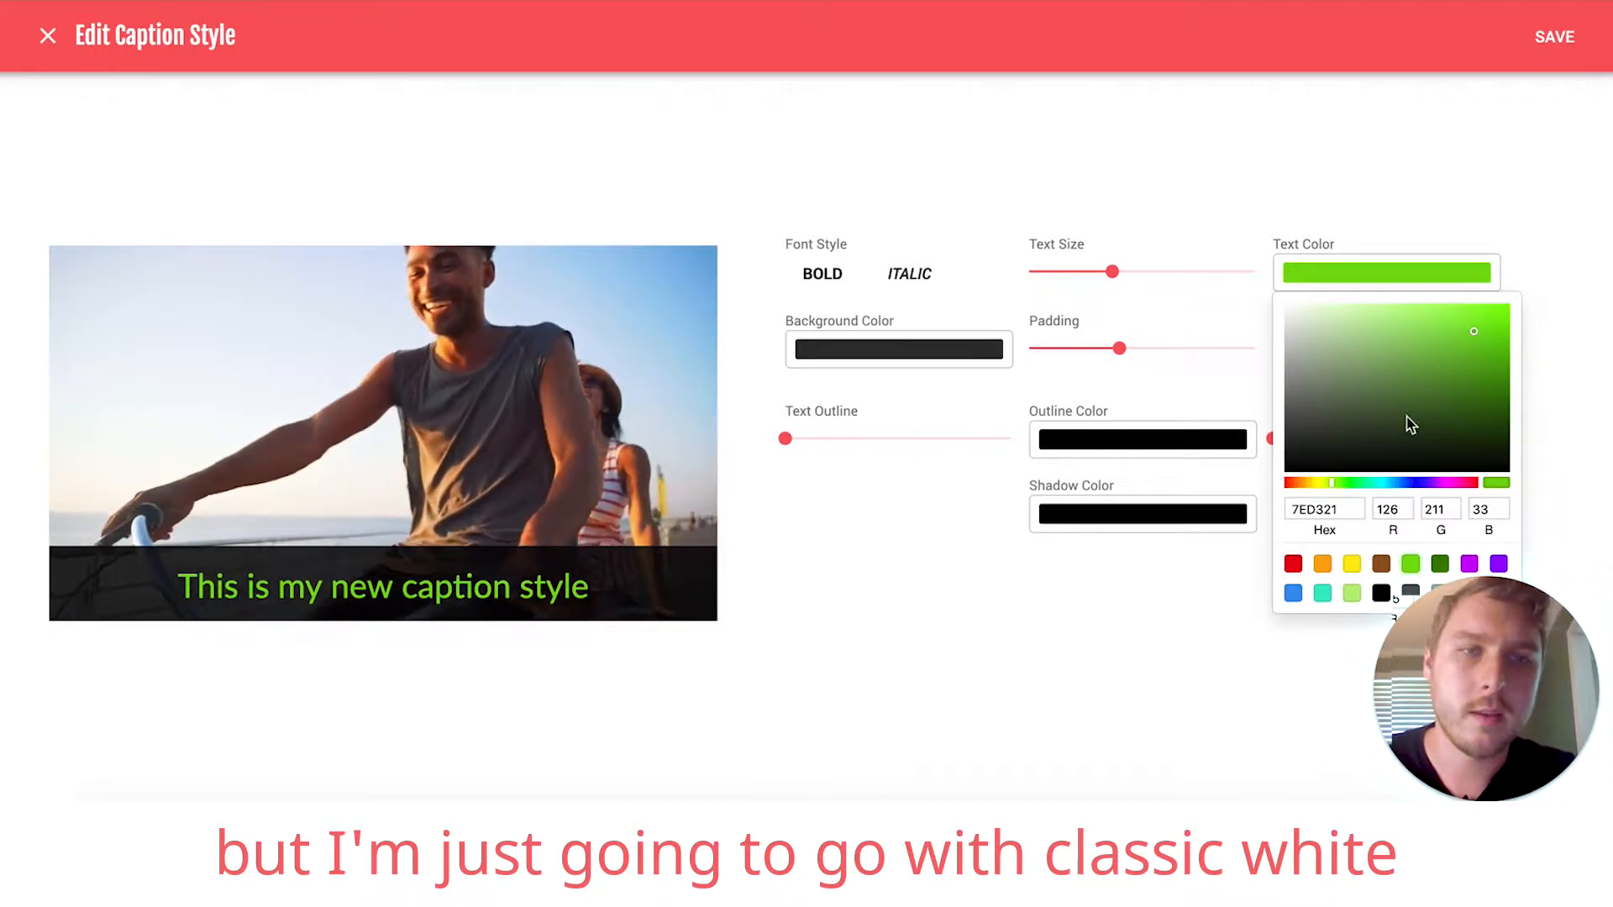
{"action": "left_click", "coordinate": [1351, 593]}
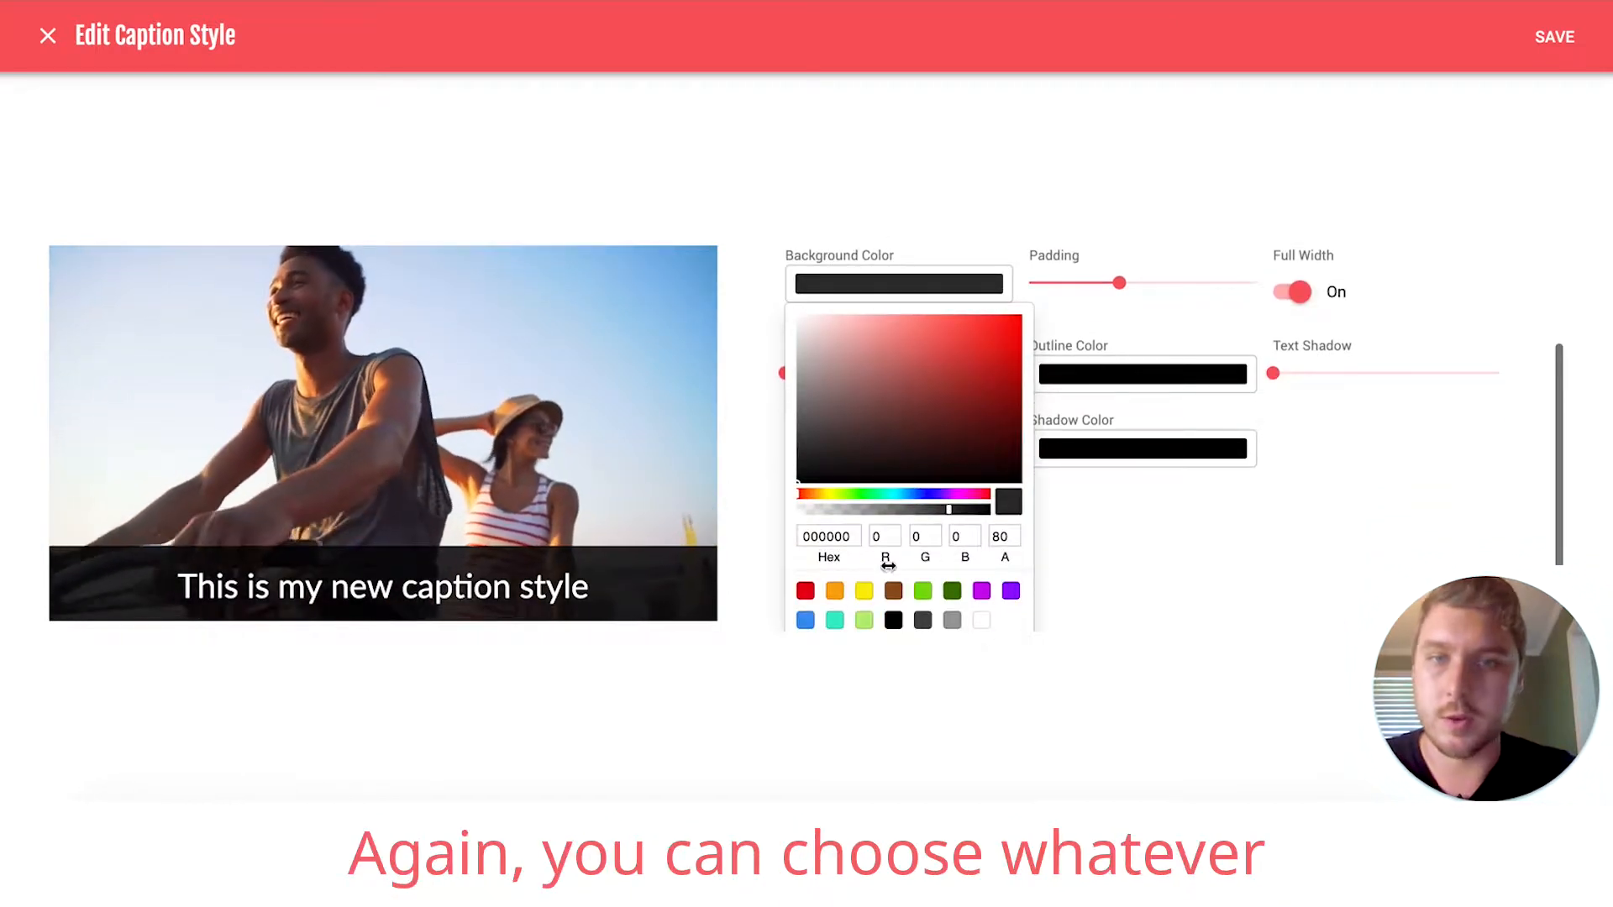
Try a brown background, choose coral red and fade its opacity to transparent.
{"action": "left_click", "coordinate": [893, 590]}
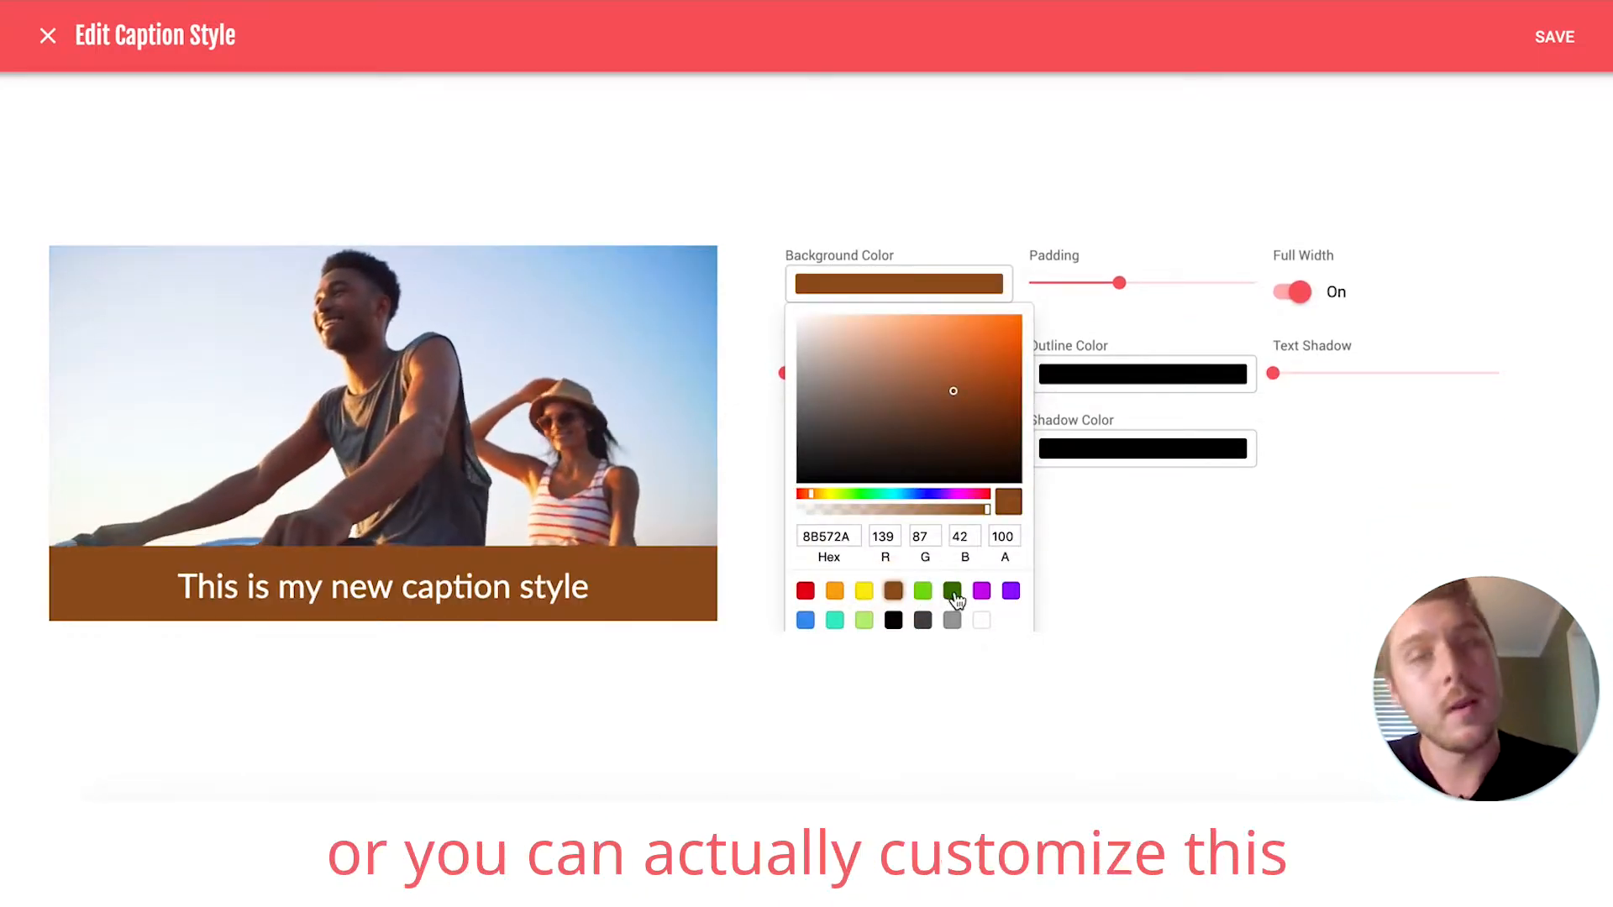
{"action": "left_click", "coordinate": [951, 590]}
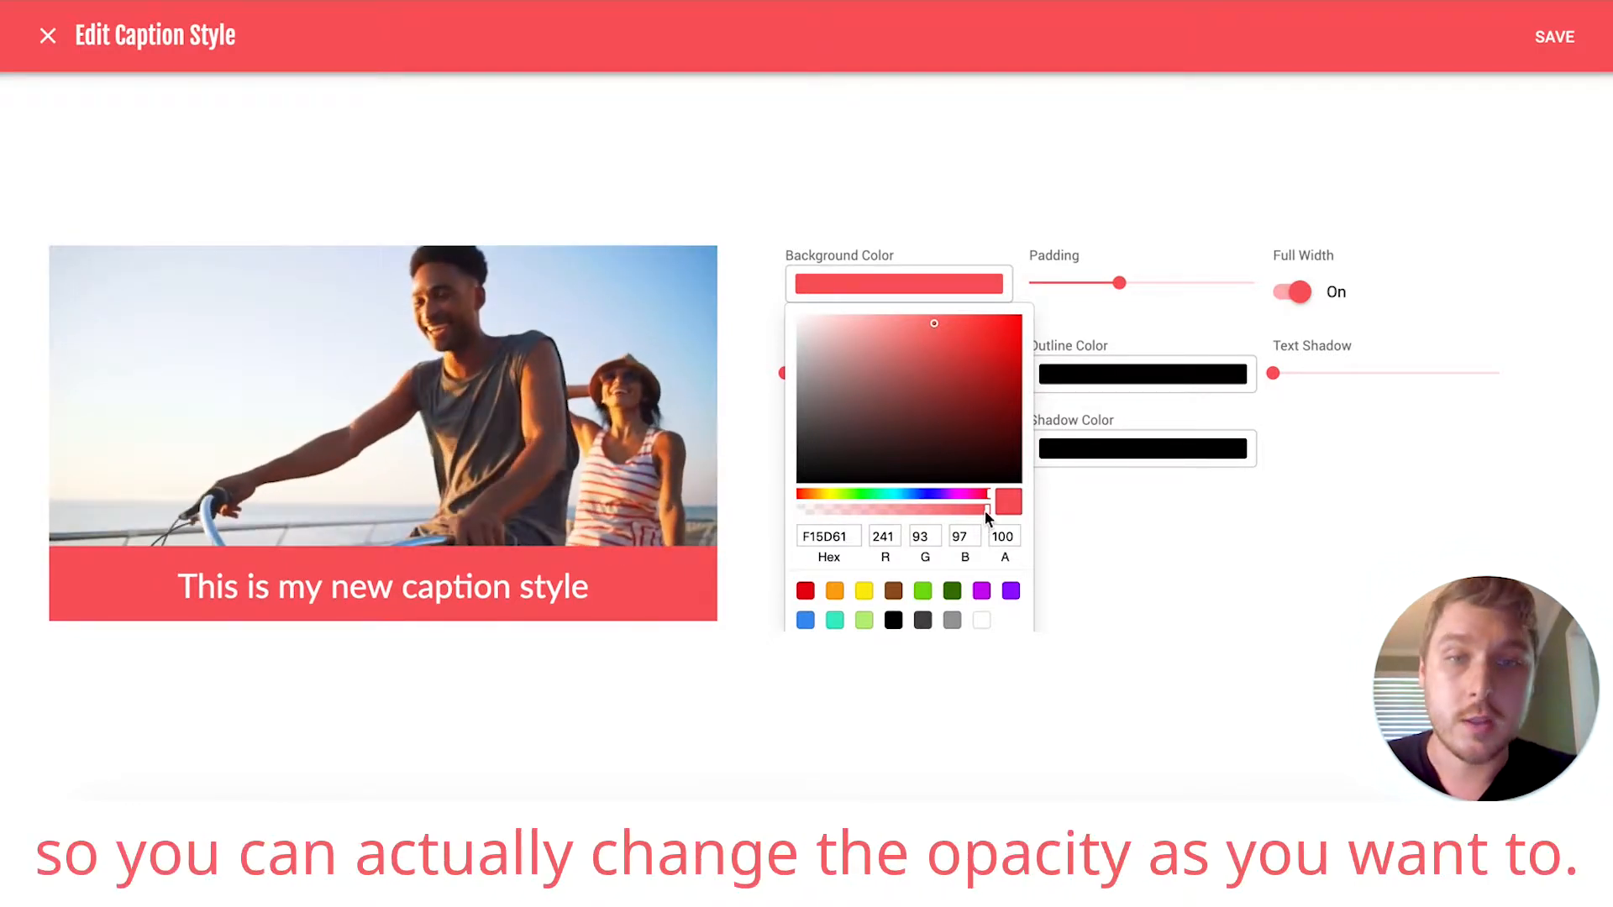
{"action": "left_click_drag", "start_coordinate": [993, 506], "coordinate": [906, 506]}
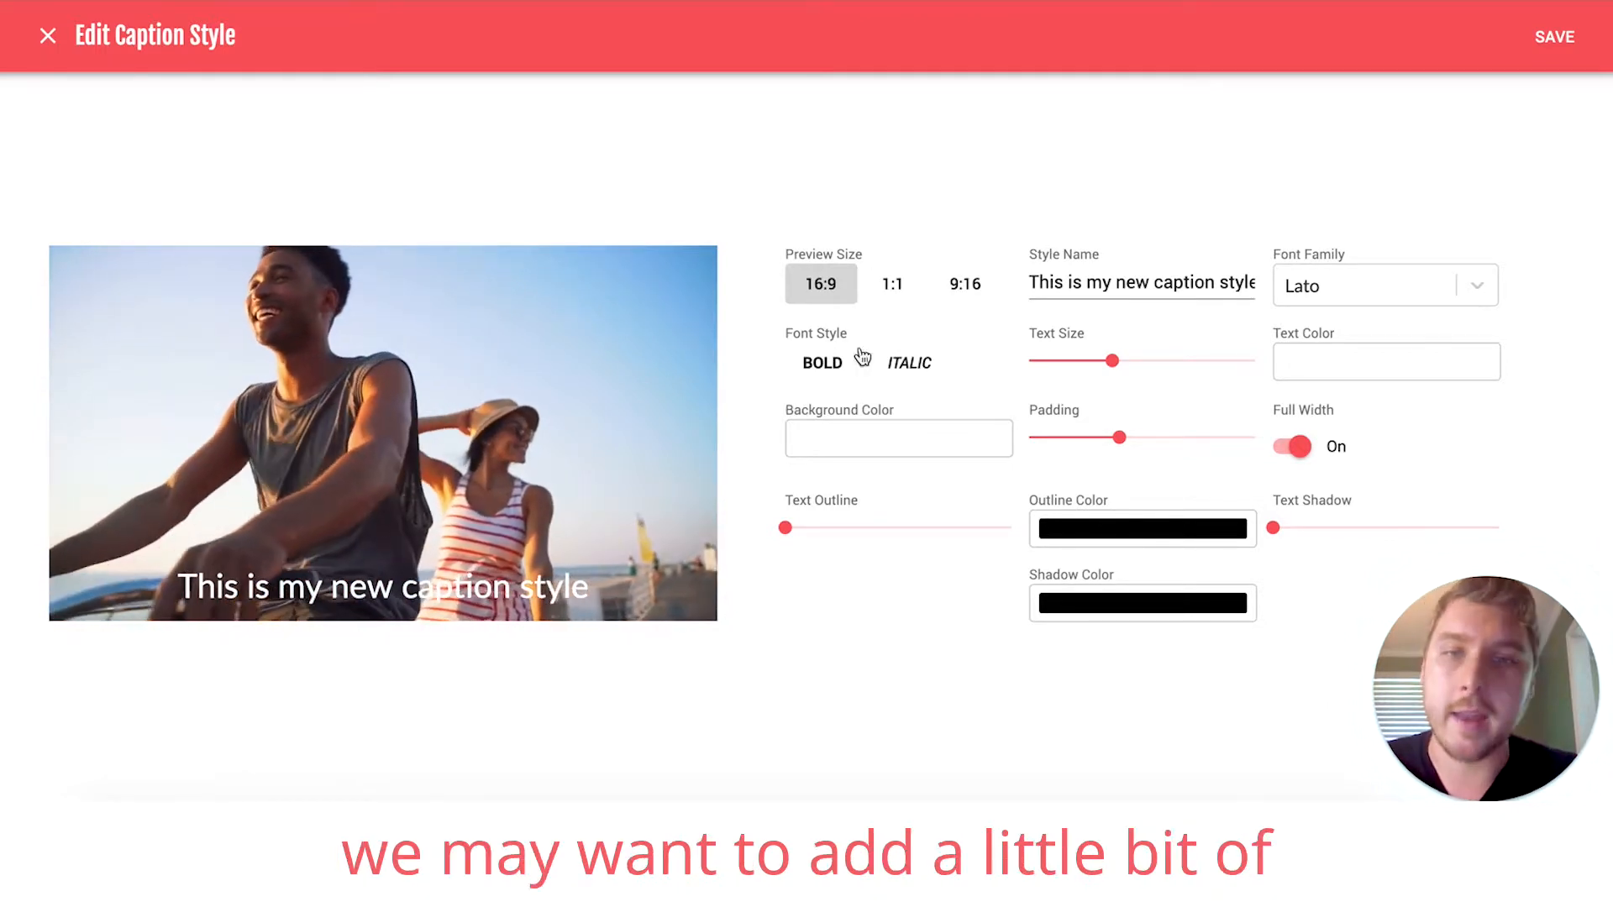
Try a thick text outline and remove it, then set a slight text shadow.
{"action": "left_click_drag", "start_coordinate": [786, 528], "coordinate": [874, 528]}
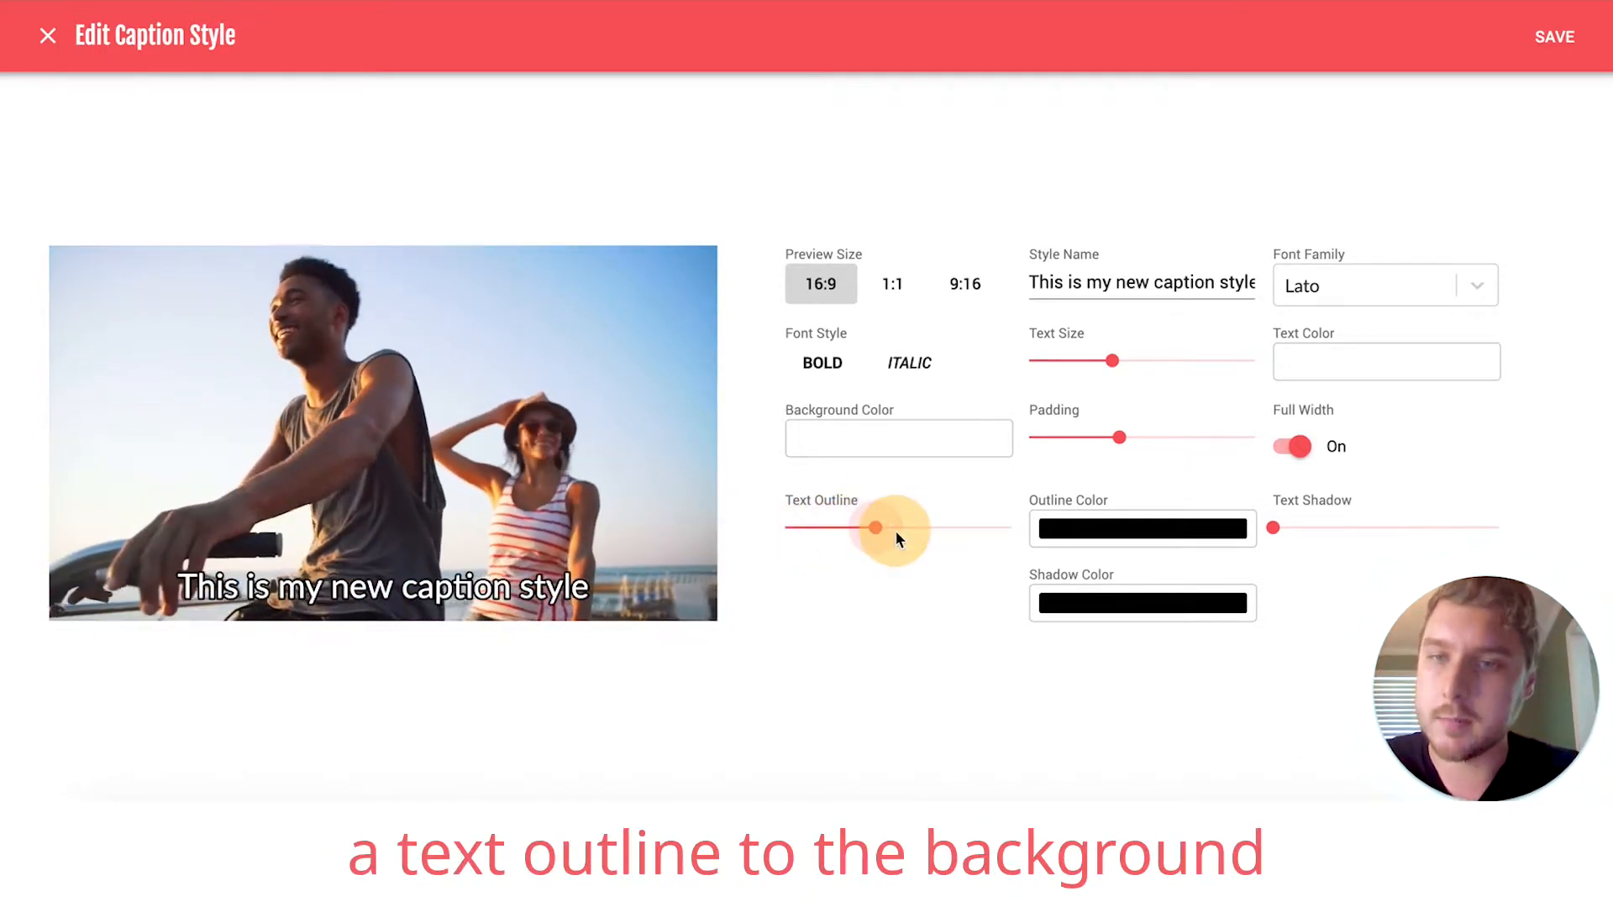
{"action": "left_click_drag", "start_coordinate": [874, 528], "coordinate": [786, 527]}
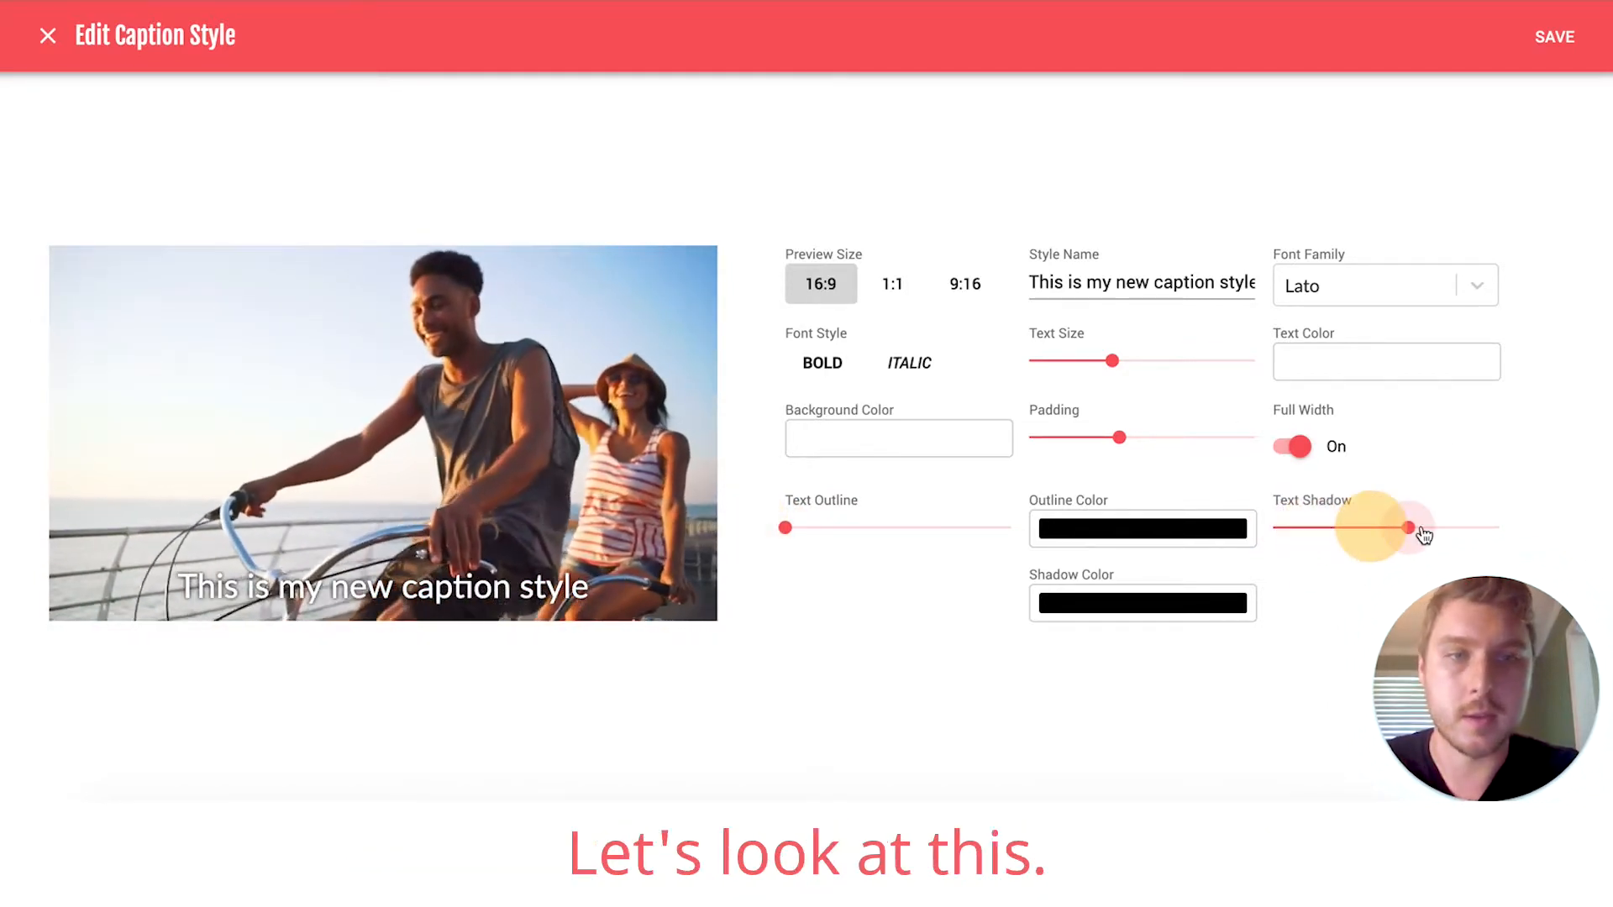
{"action": "left_click_drag", "start_coordinate": [1409, 527], "coordinate": [1496, 527]}
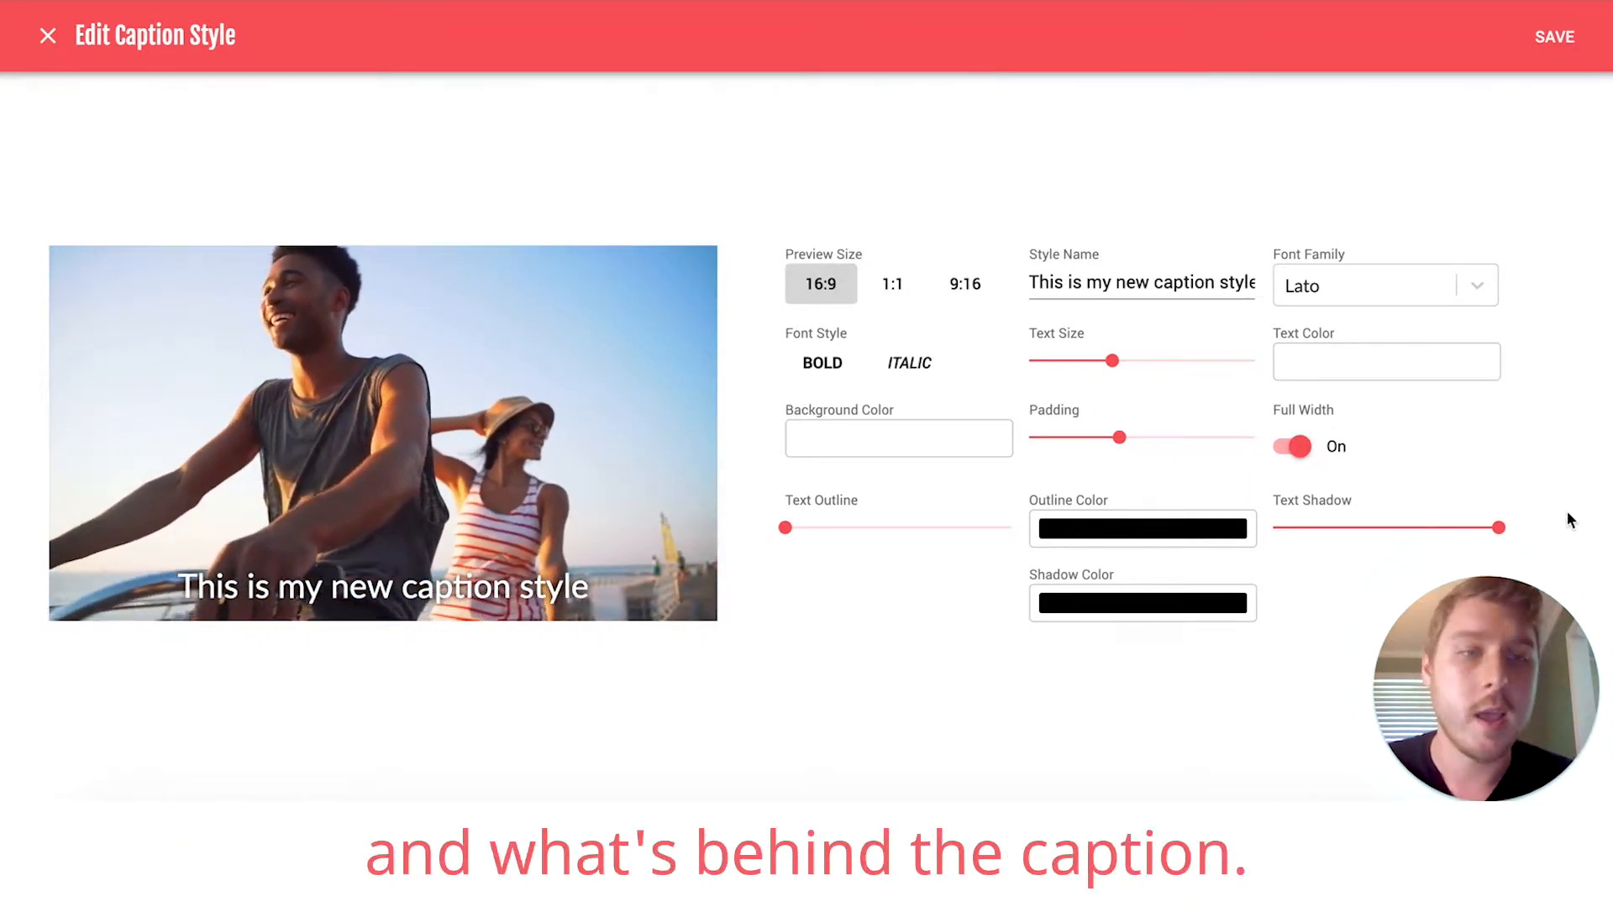
{"action": "left_click_drag", "start_coordinate": [1507, 528], "coordinate": [1409, 527]}
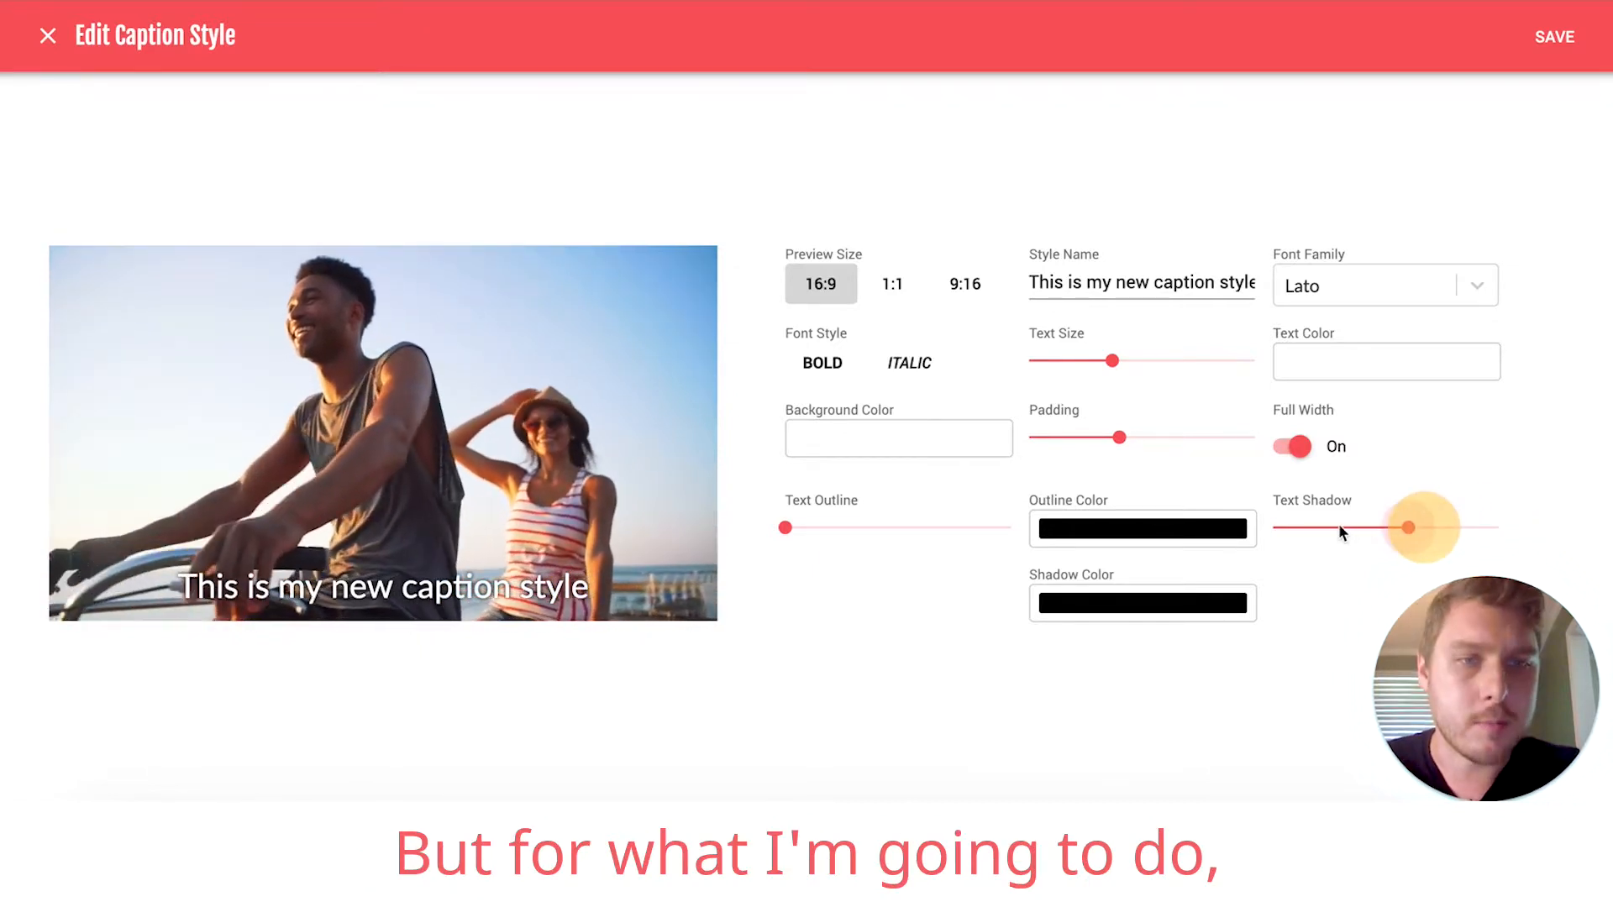
{"action": "left_click_drag", "start_coordinate": [1408, 528], "coordinate": [1322, 528]}
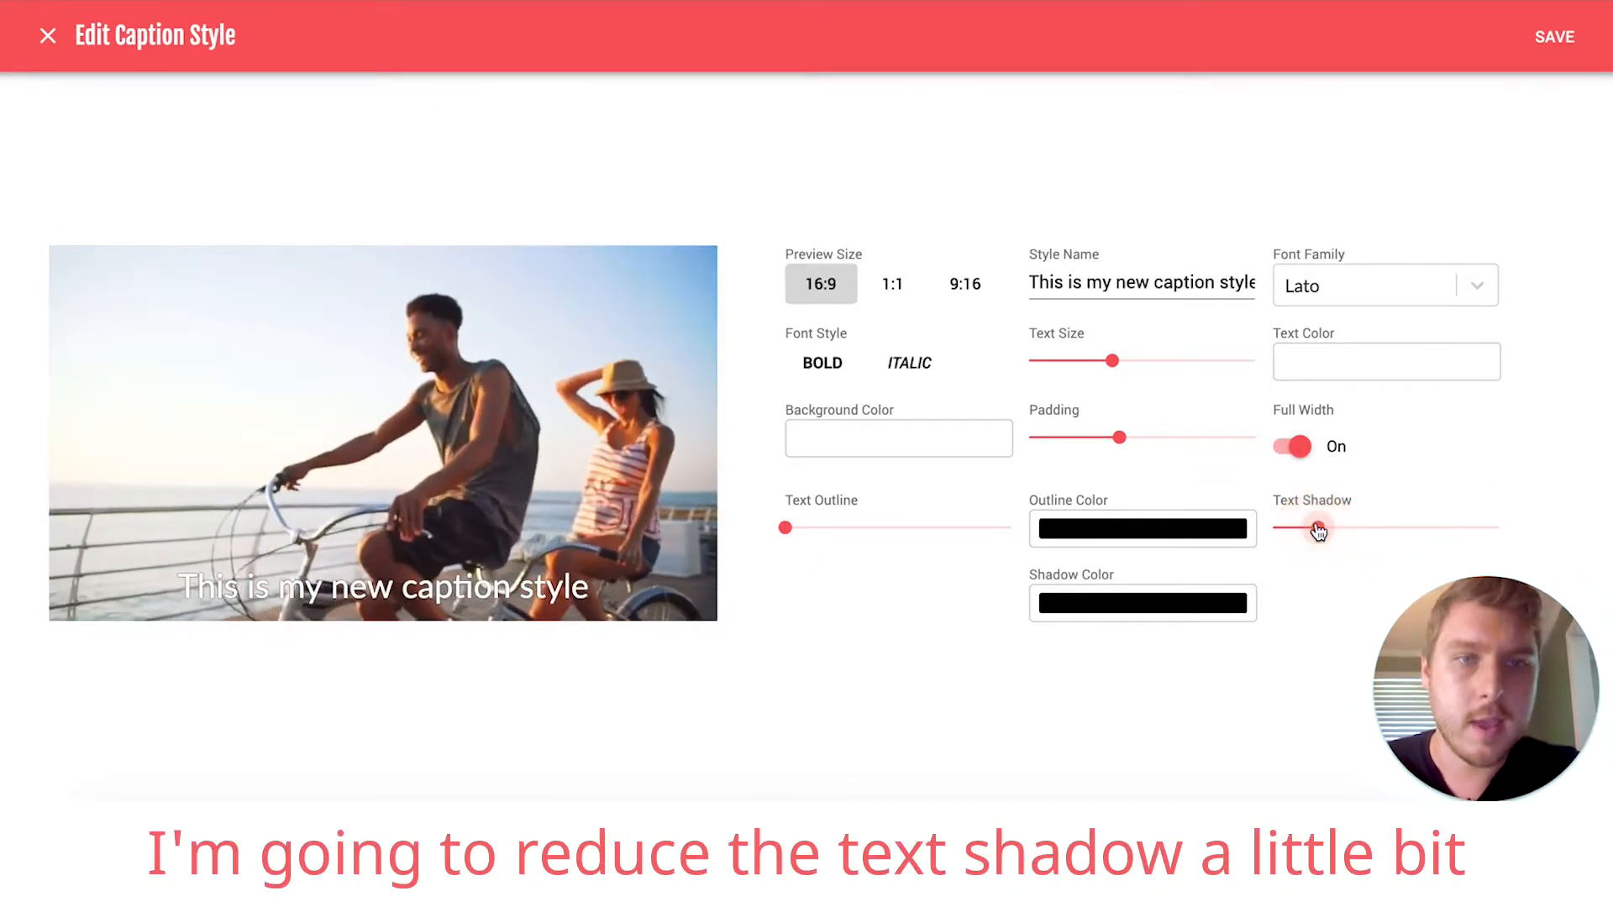
Raise the coral background's opacity slightly to form a translucent band.
{"action": "left_click", "coordinate": [897, 438]}
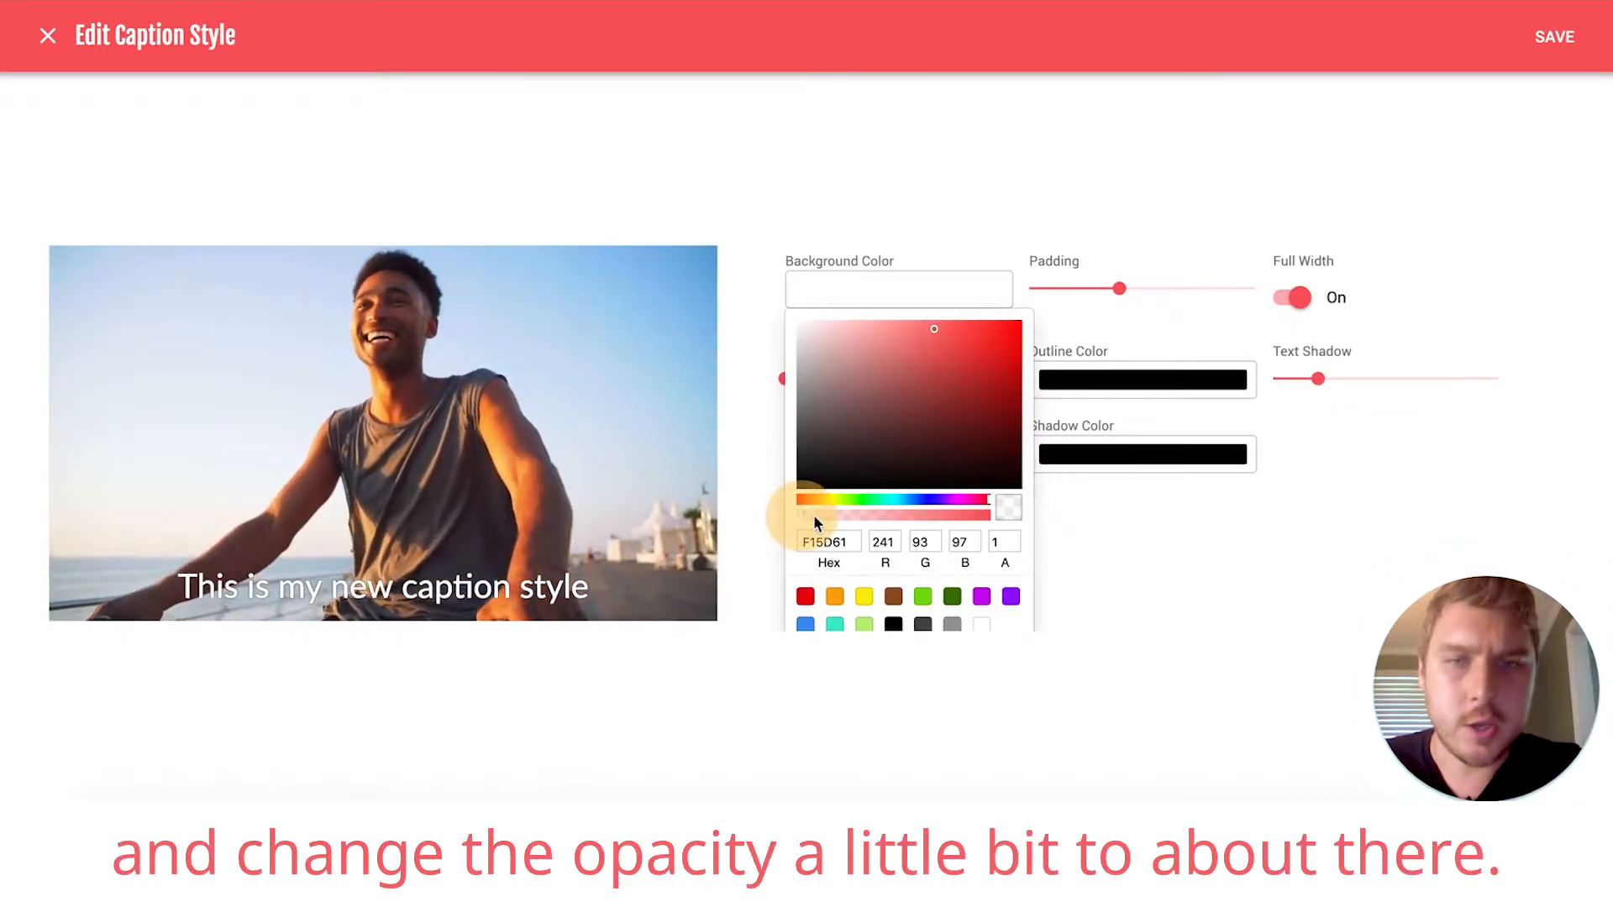
{"action": "left_click_drag", "start_coordinate": [1006, 506], "coordinate": [888, 506]}
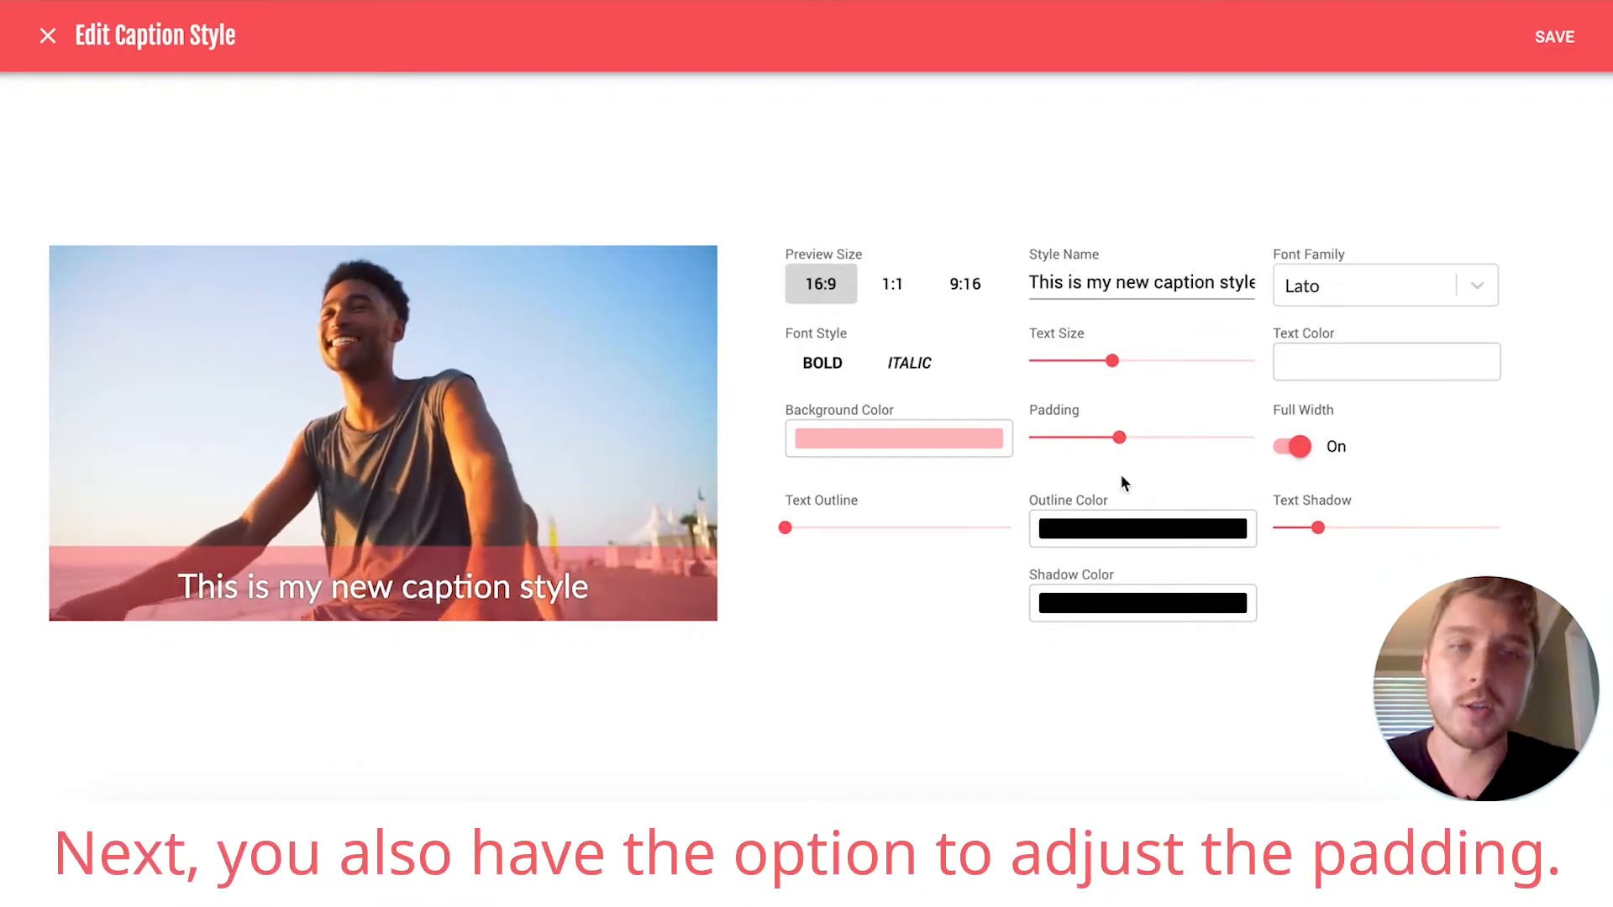
Try other padding amounts, restore the original, and turn Full Width off so the band fits the text.
{"action": "left_click_drag", "start_coordinate": [1119, 437], "coordinate": [1073, 437]}
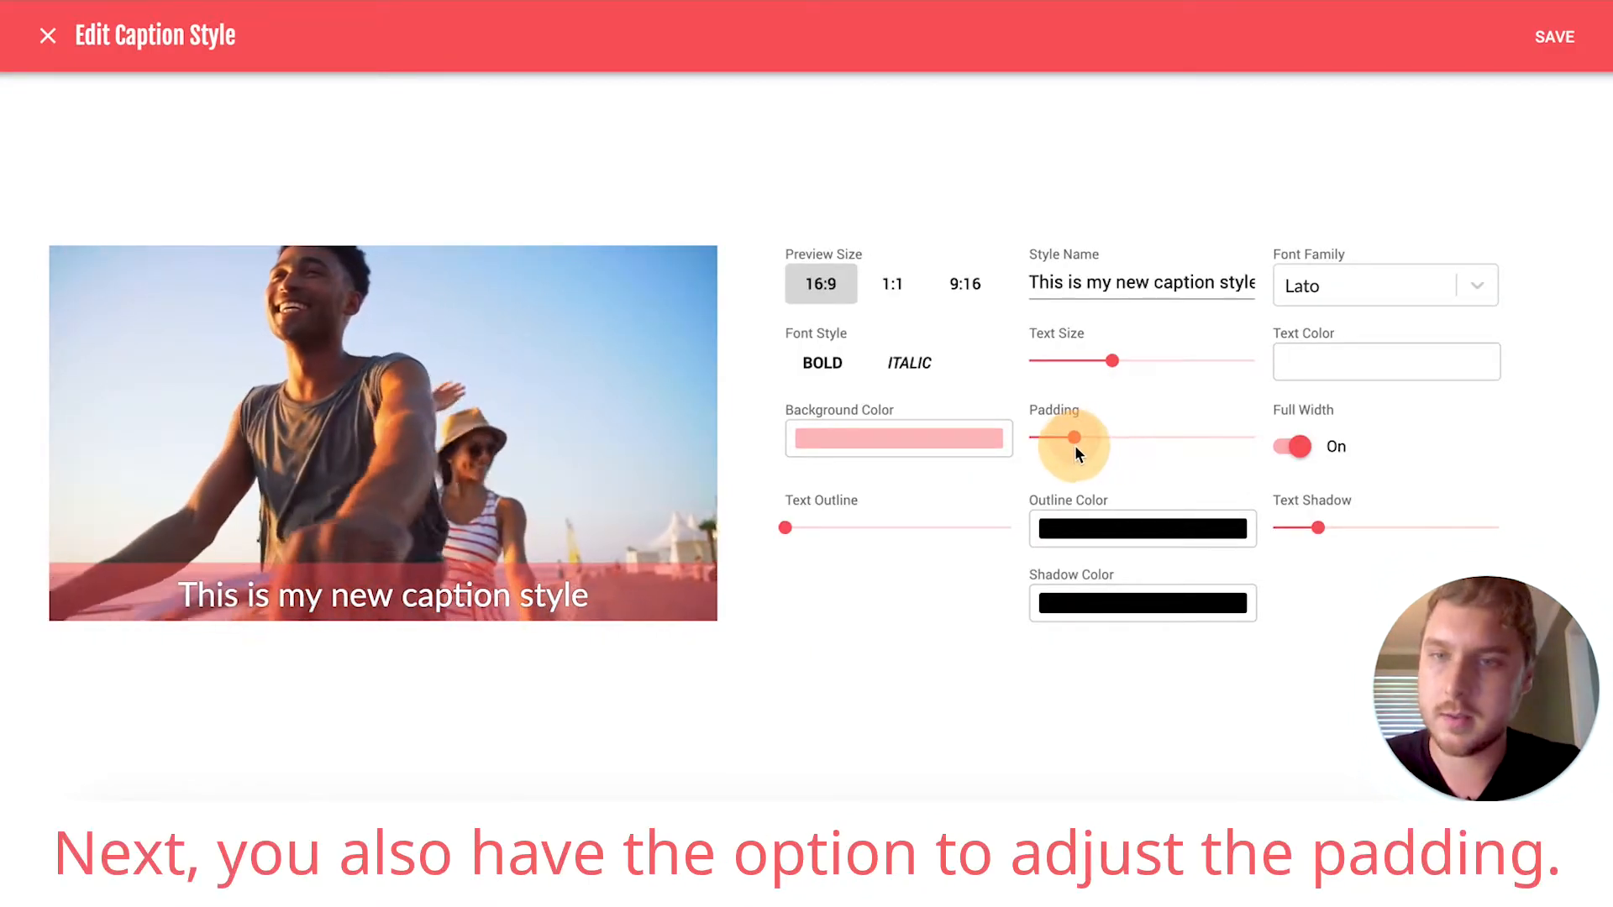
{"action": "left_click_drag", "start_coordinate": [1074, 437], "coordinate": [1162, 437]}
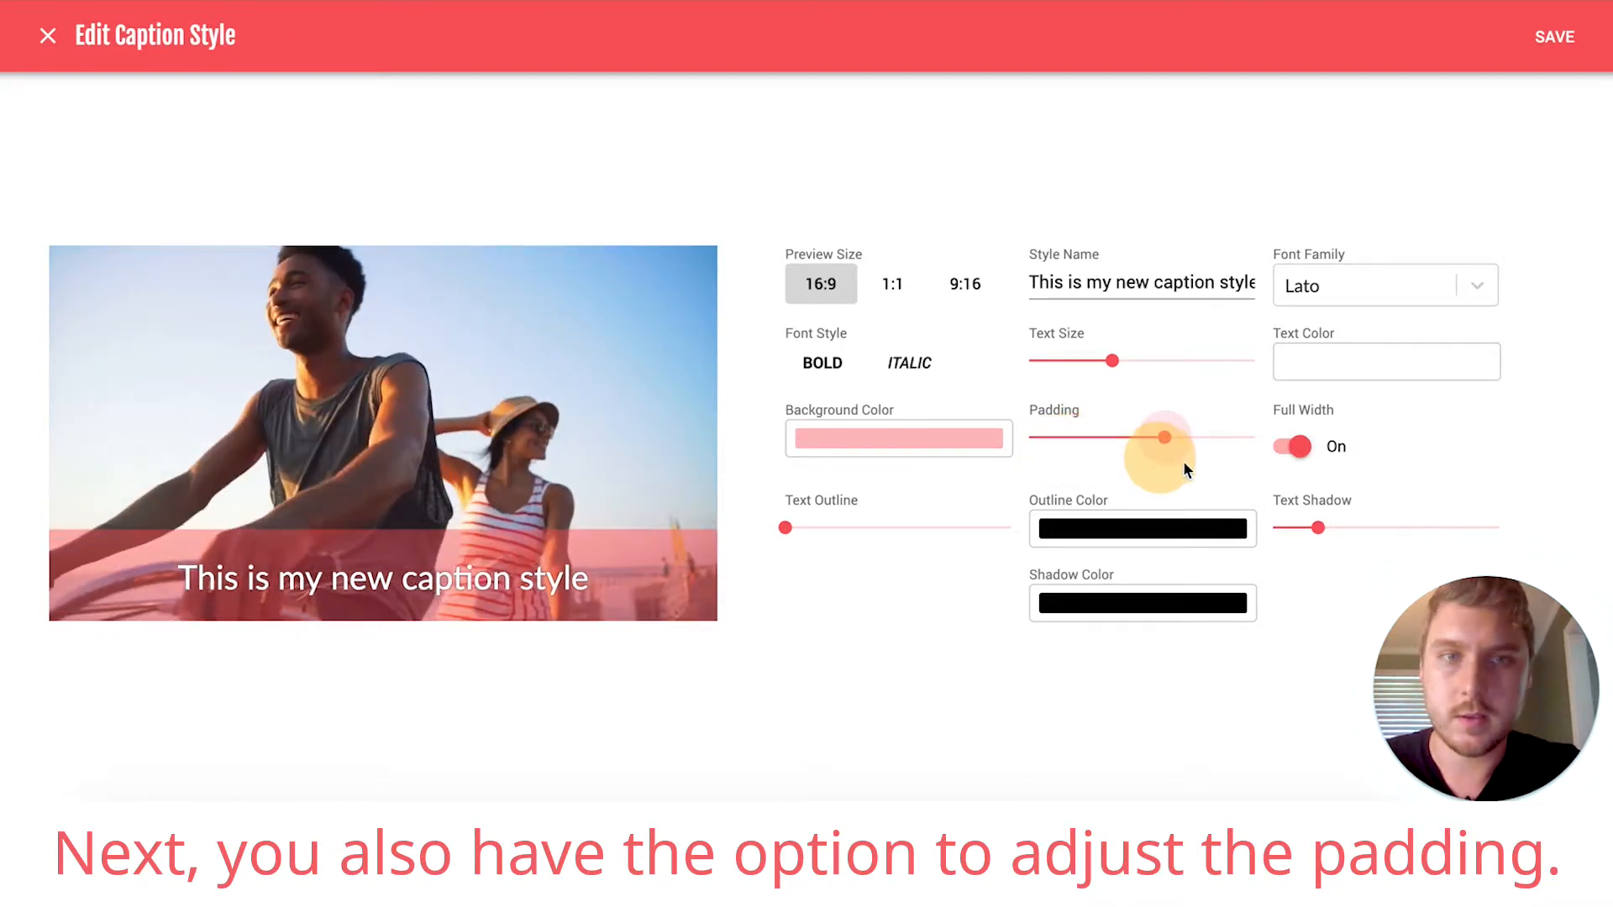
{"action": "left_click_drag", "start_coordinate": [1162, 437], "coordinate": [1116, 437]}
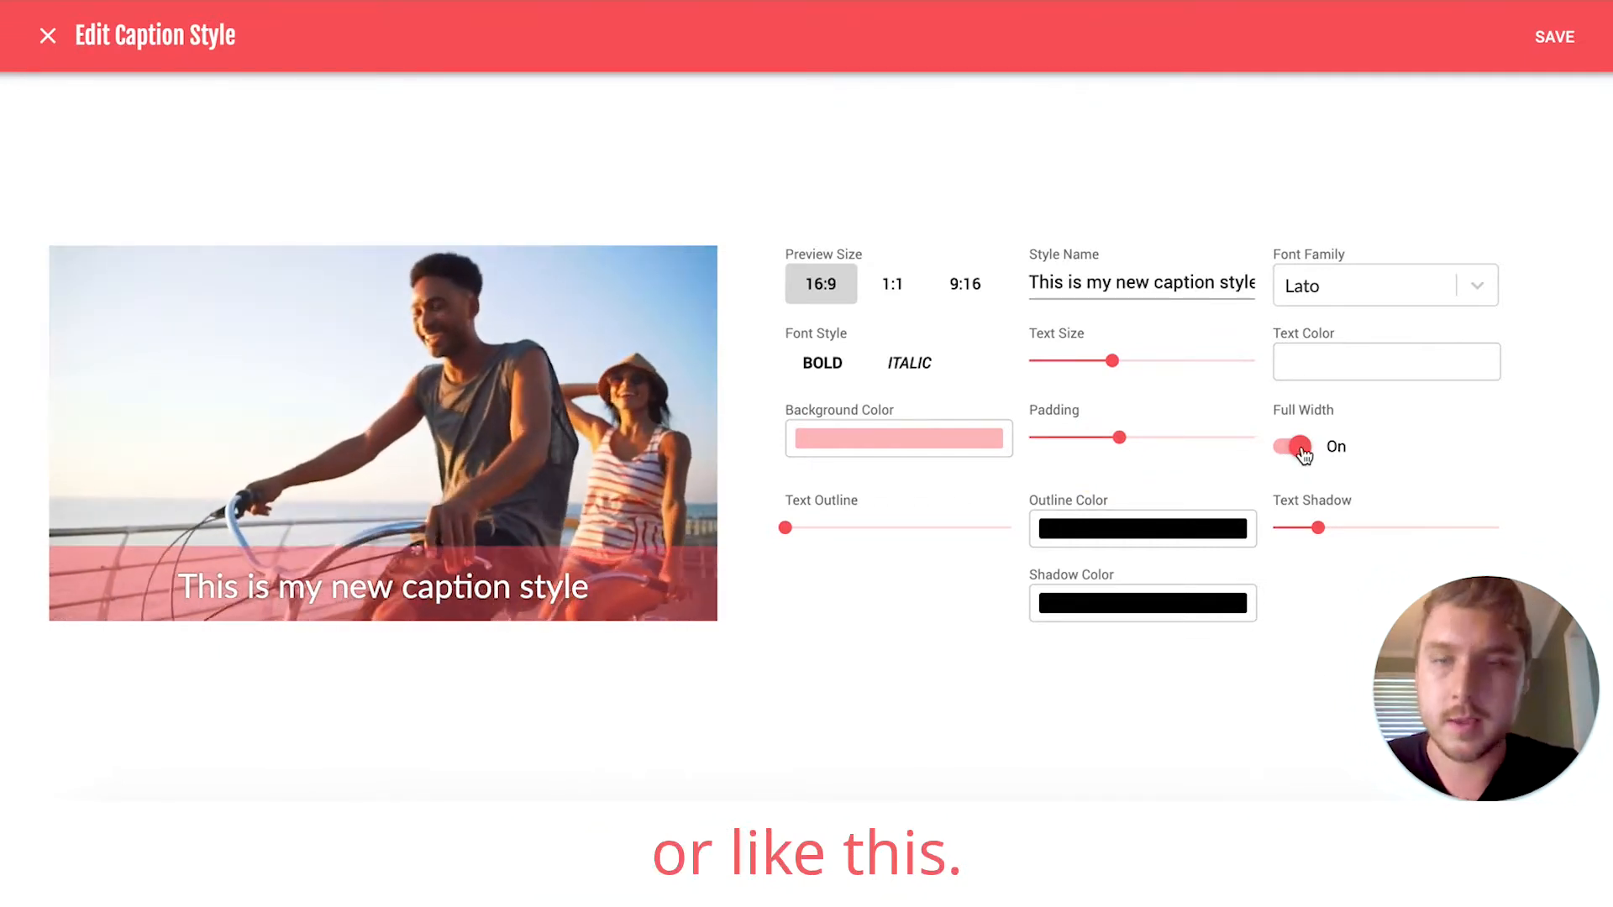
{"action": "left_click", "coordinate": [1294, 447]}
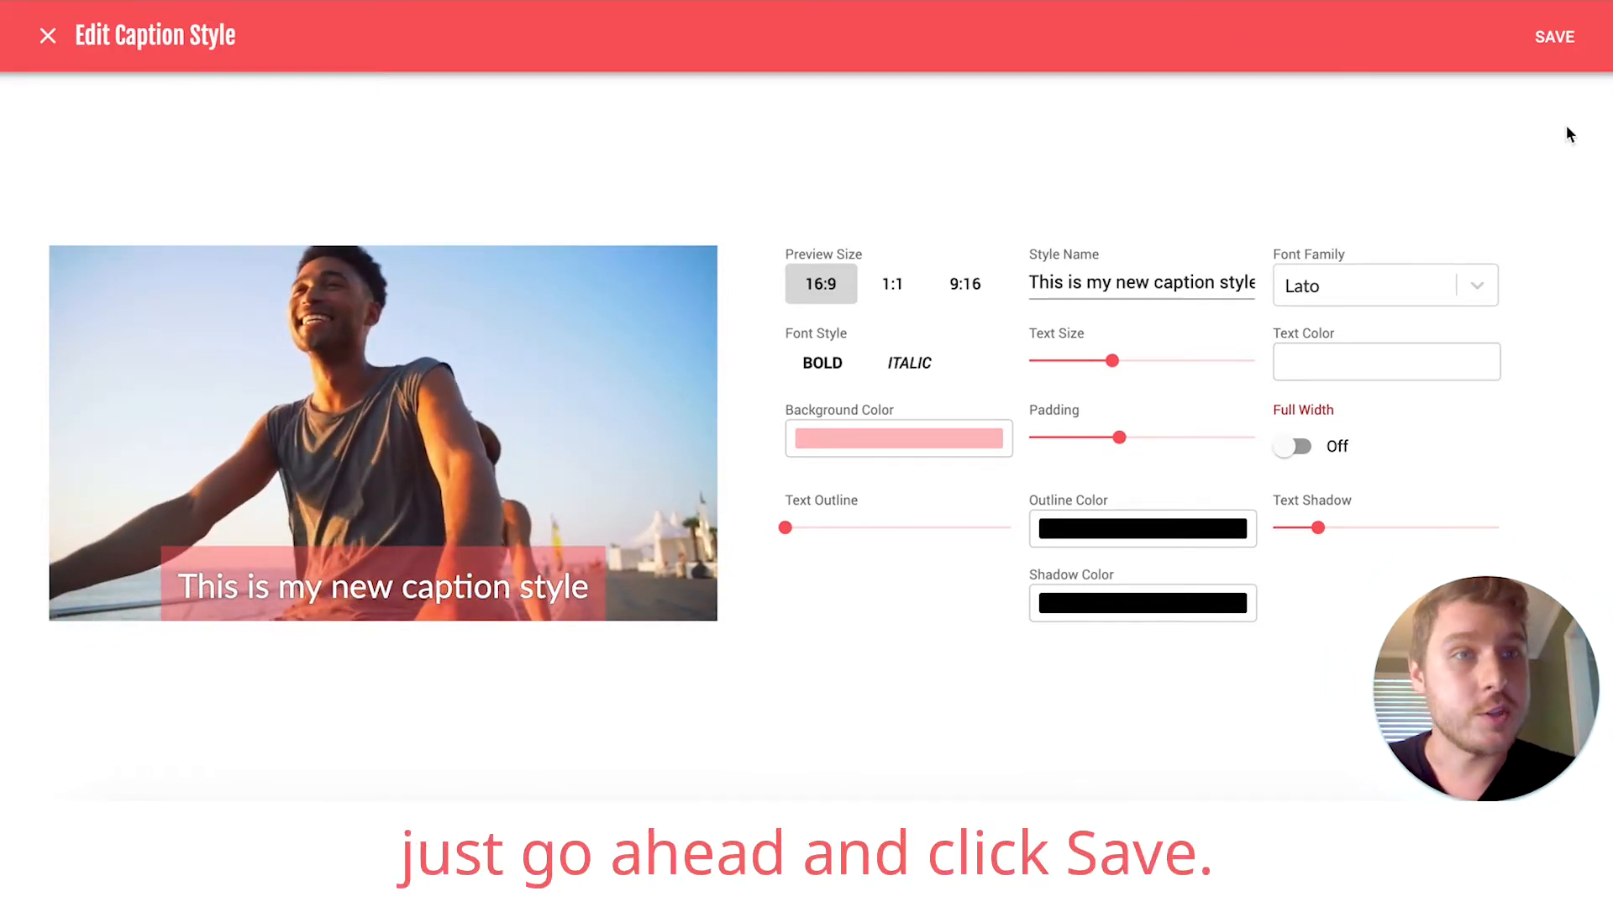
Save the style, apply the new style card to the video and play then pause the preview.
{"action": "left_click", "coordinate": [1554, 37]}
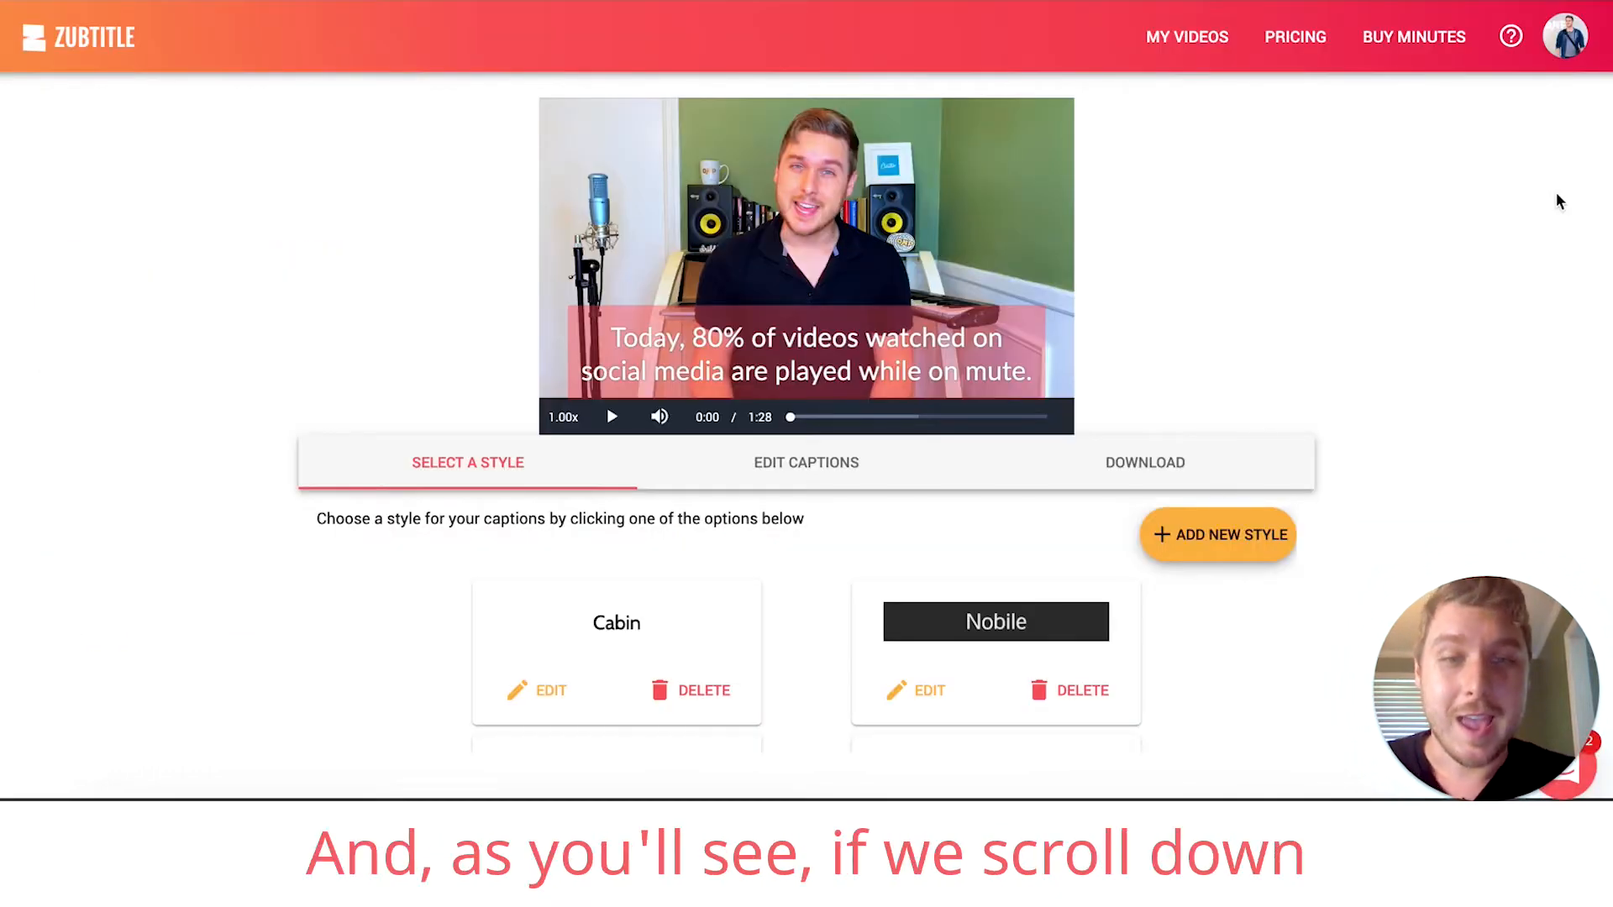
{"action": "scroll", "scroll_direction": "down", "scroll_amount": 3}
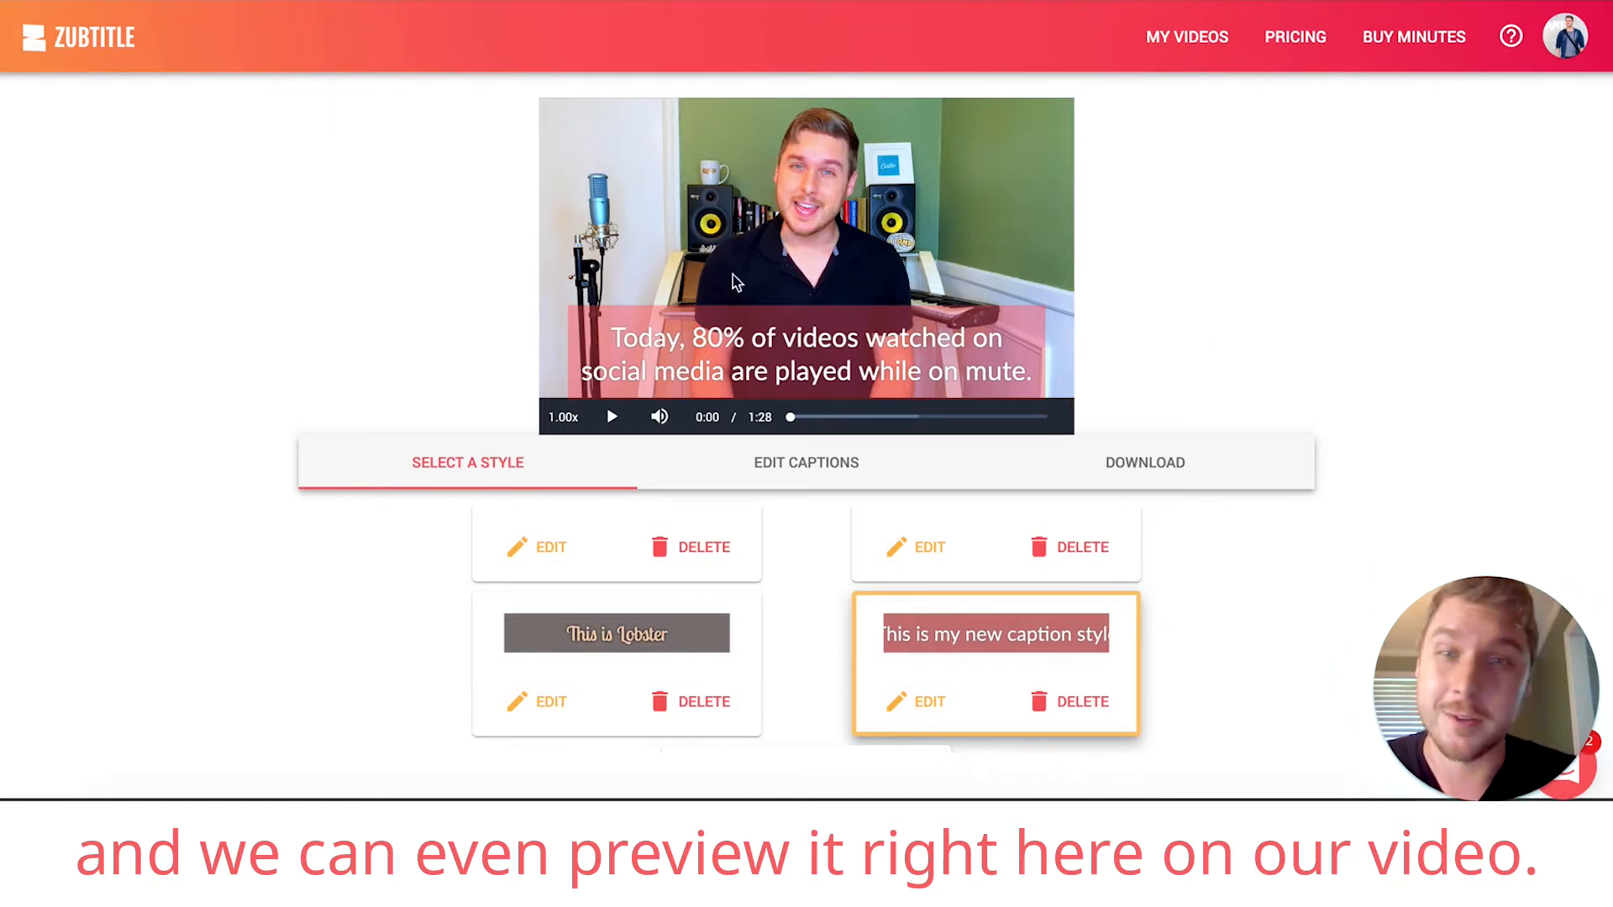
{"action": "left_click", "coordinate": [610, 417]}
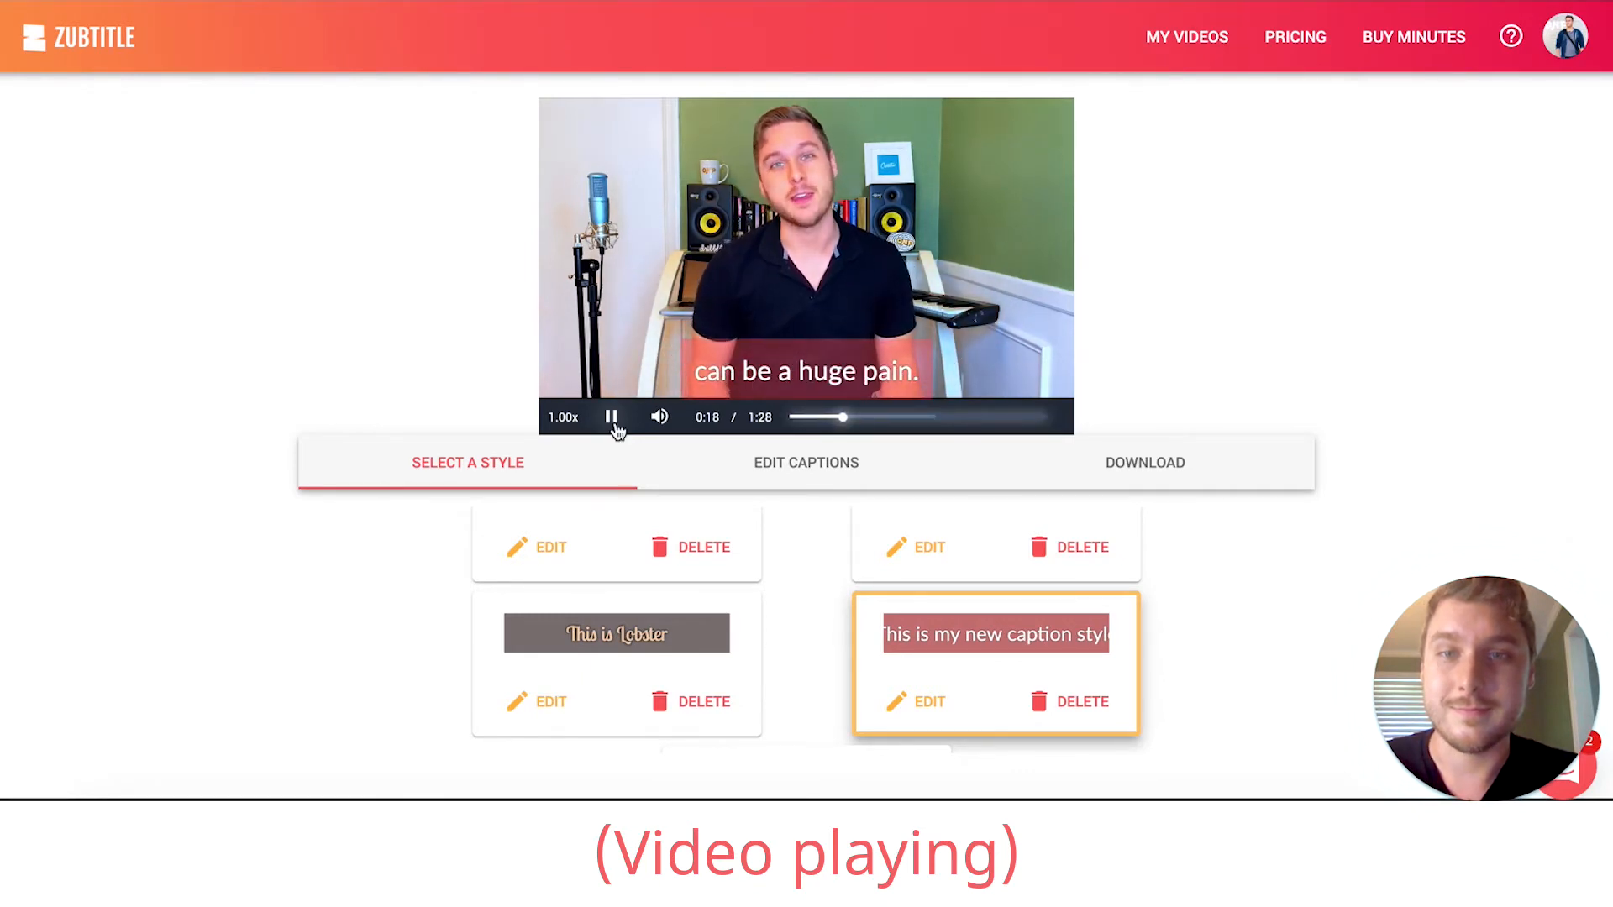
{"action": "left_click", "coordinate": [612, 417]}
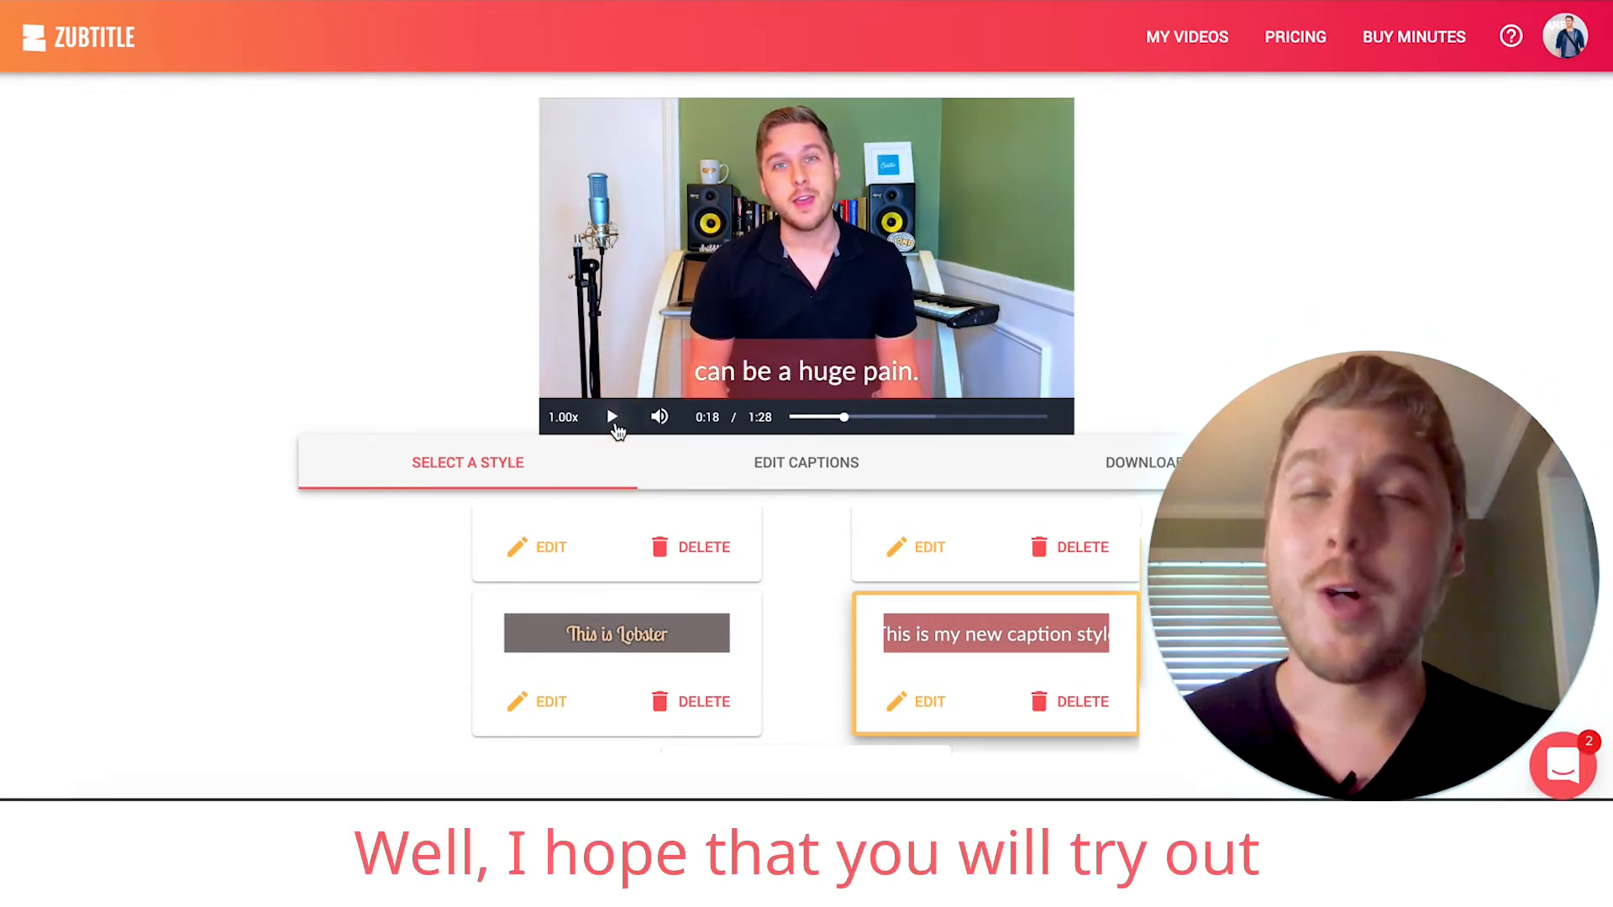